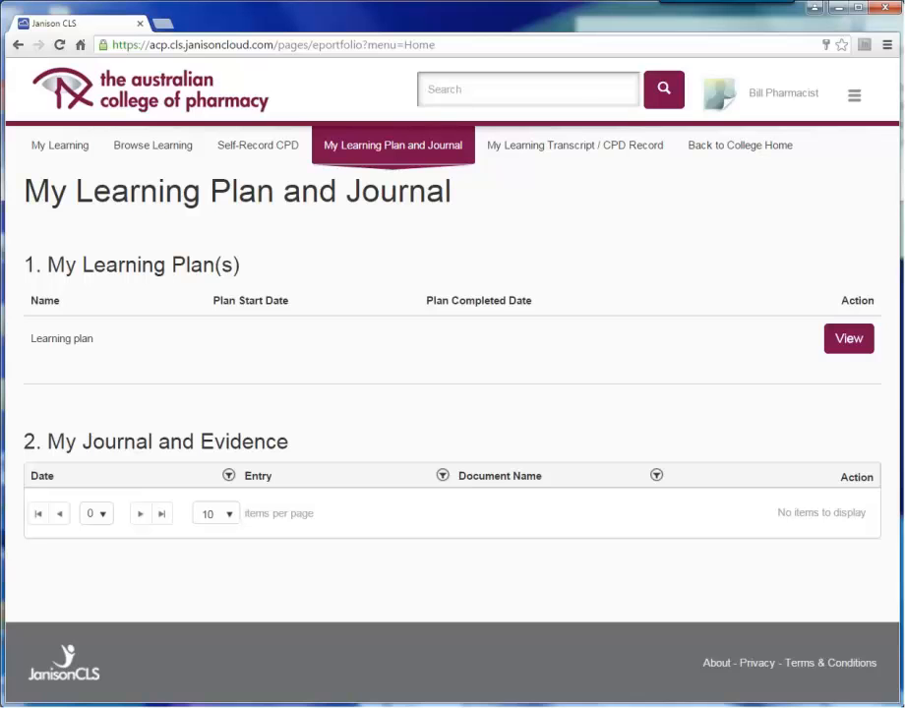
mouse_move(551, 157)
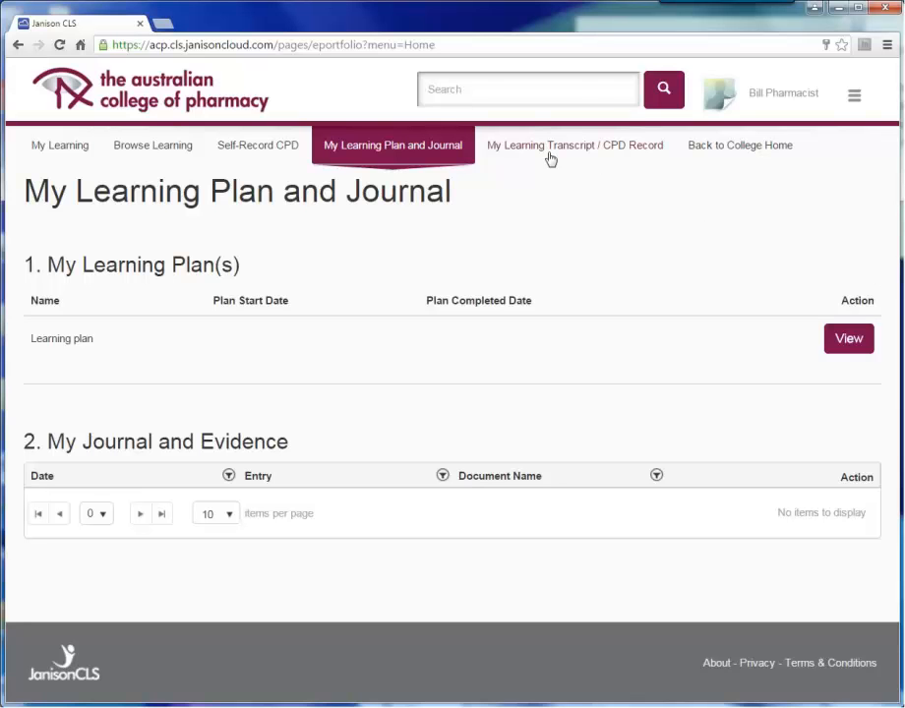
mouse_move(848, 339)
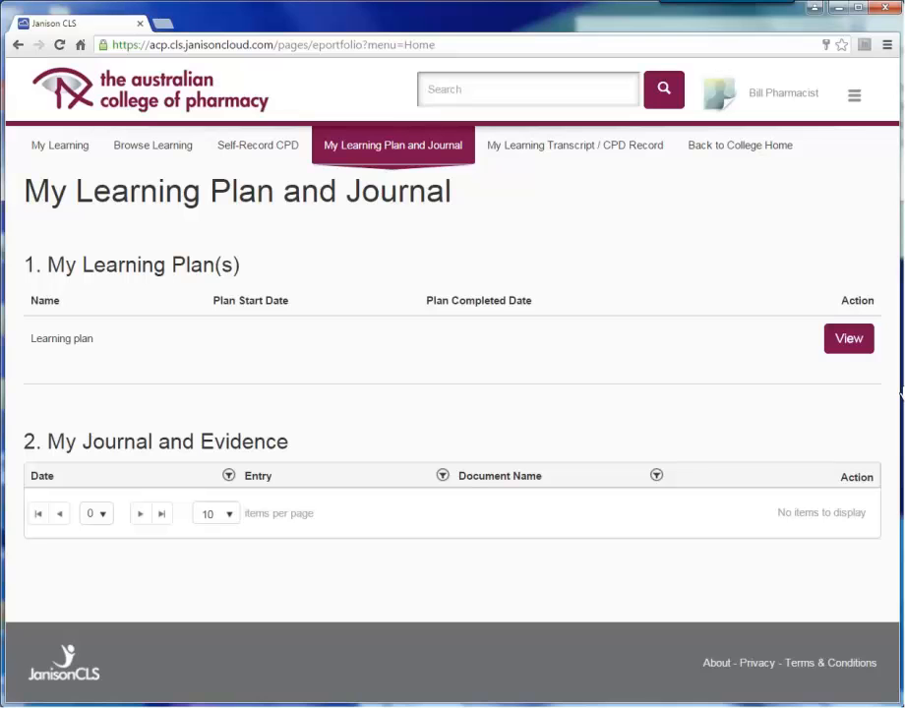
mouse_move(854, 360)
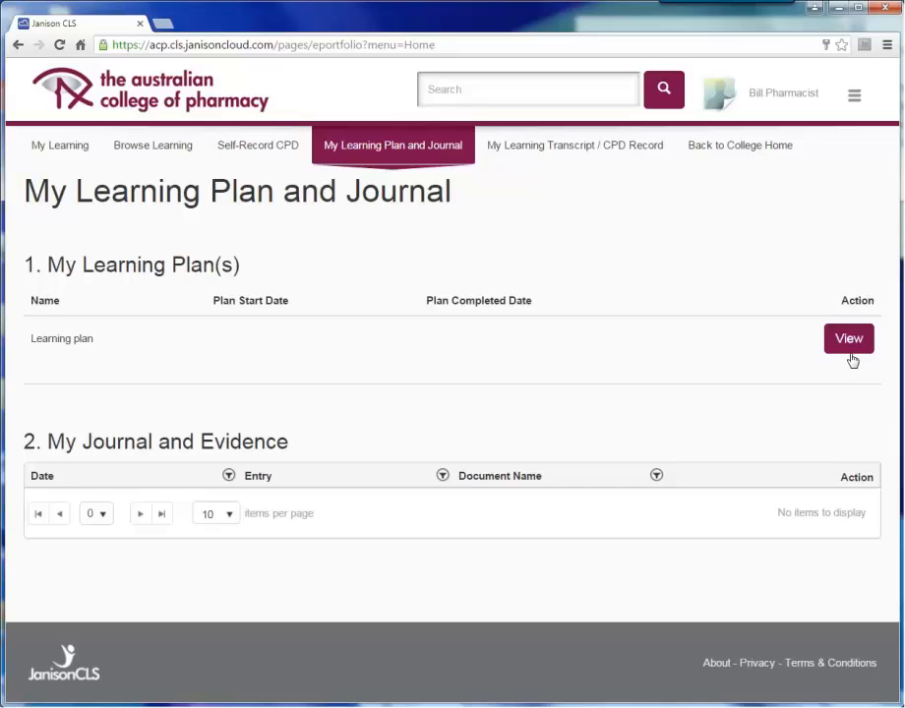
View the Learning plan and move down to its Overall Goals section
left_click(848, 338)
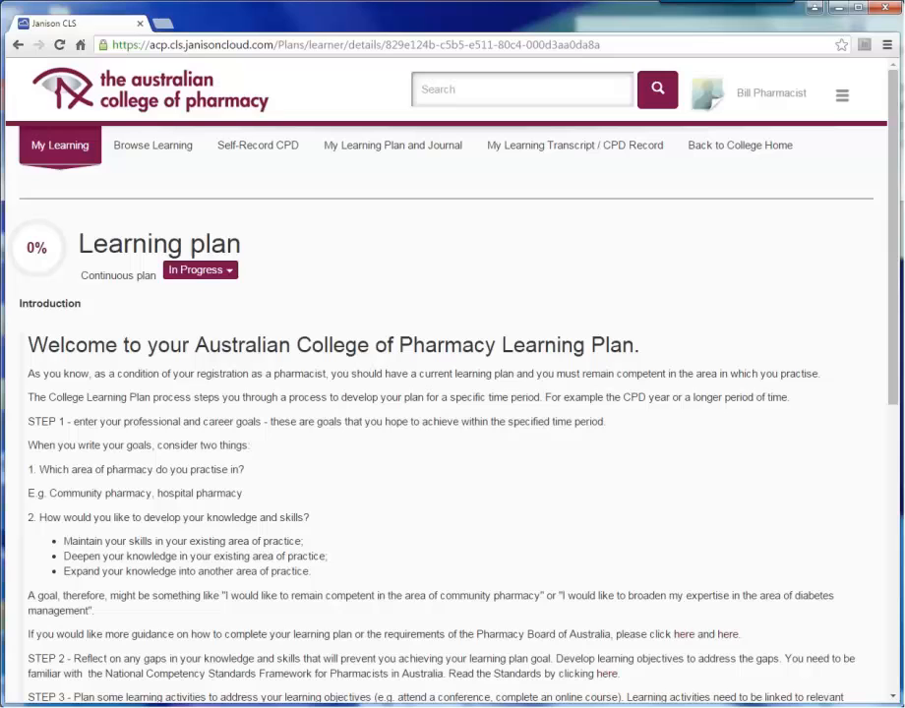
scroll("down", 3)
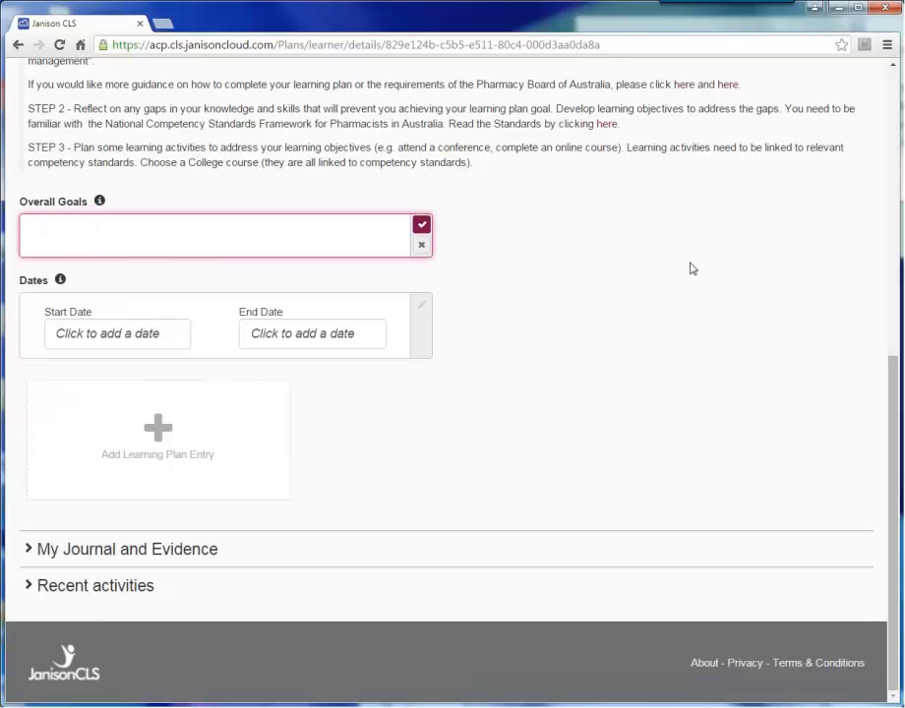
Save the overall goal as 'Become a pharmacy manager'
type("Become a")
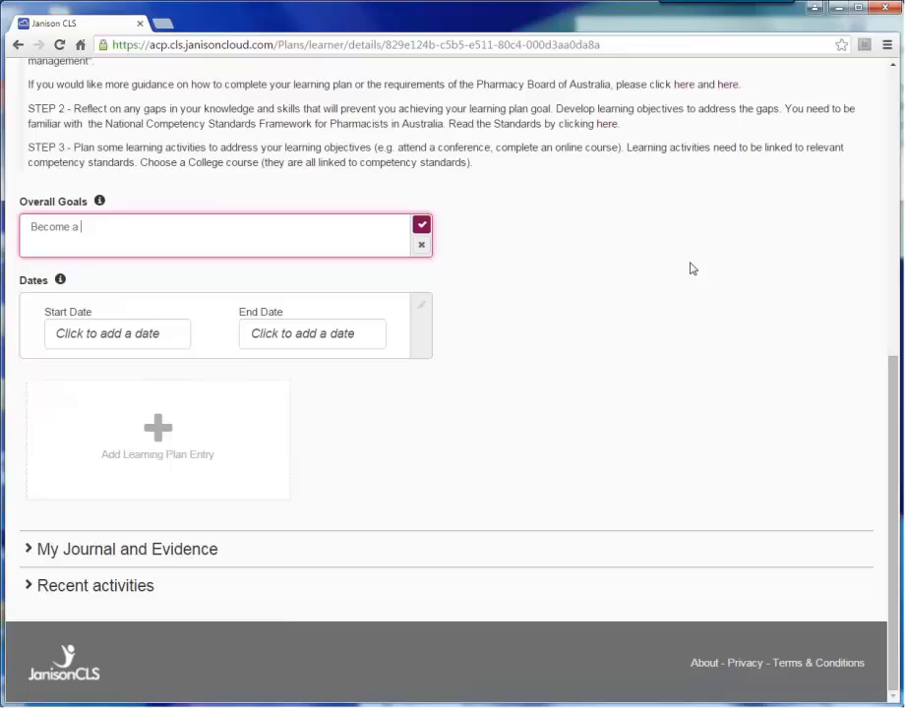
type("pharmacy ma")
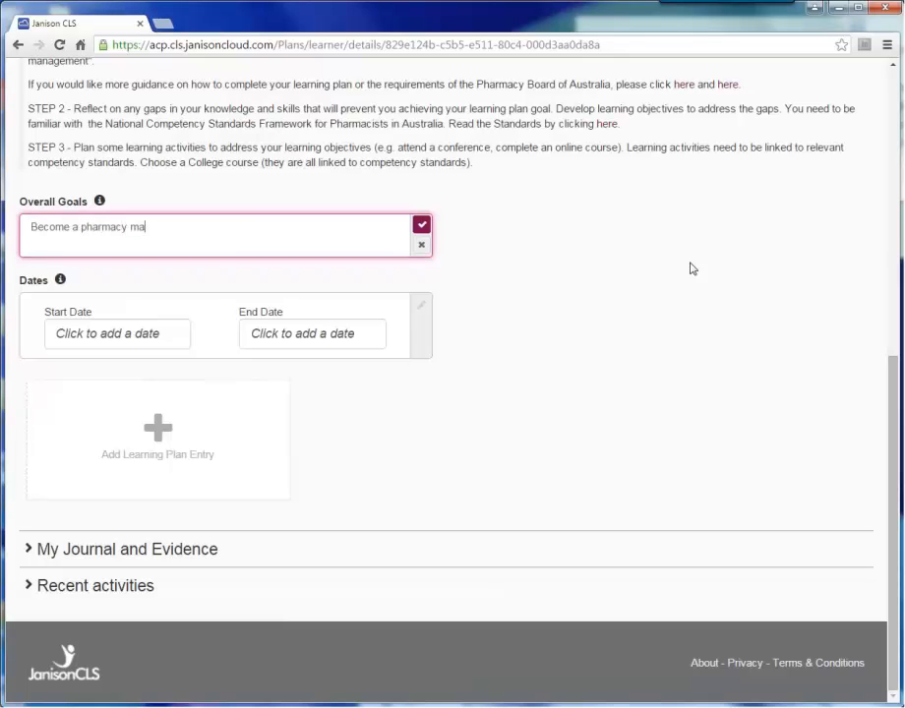
type("nager")
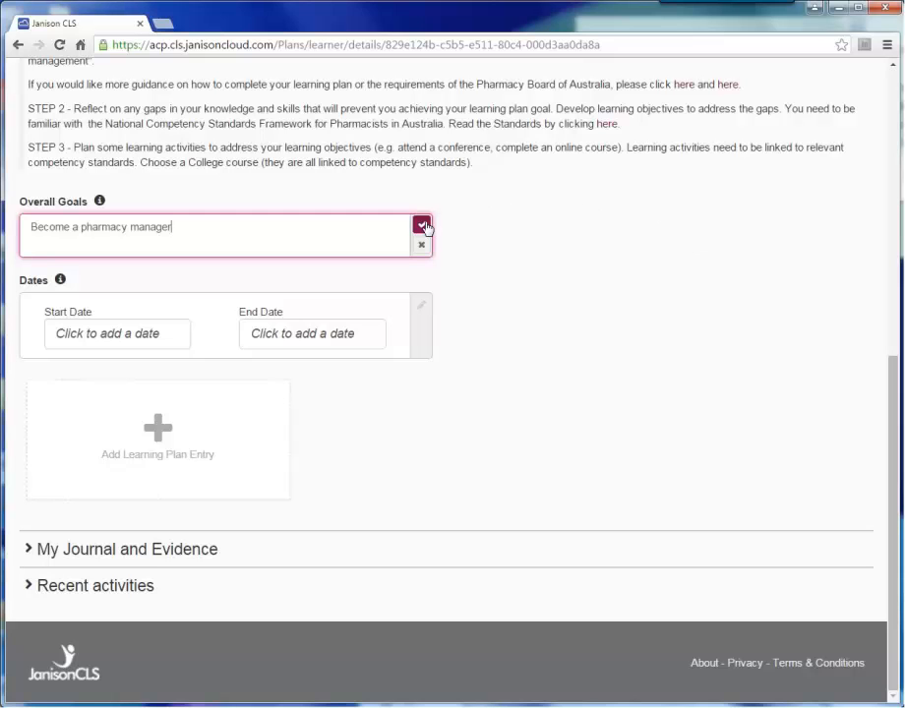
left_click(421, 226)
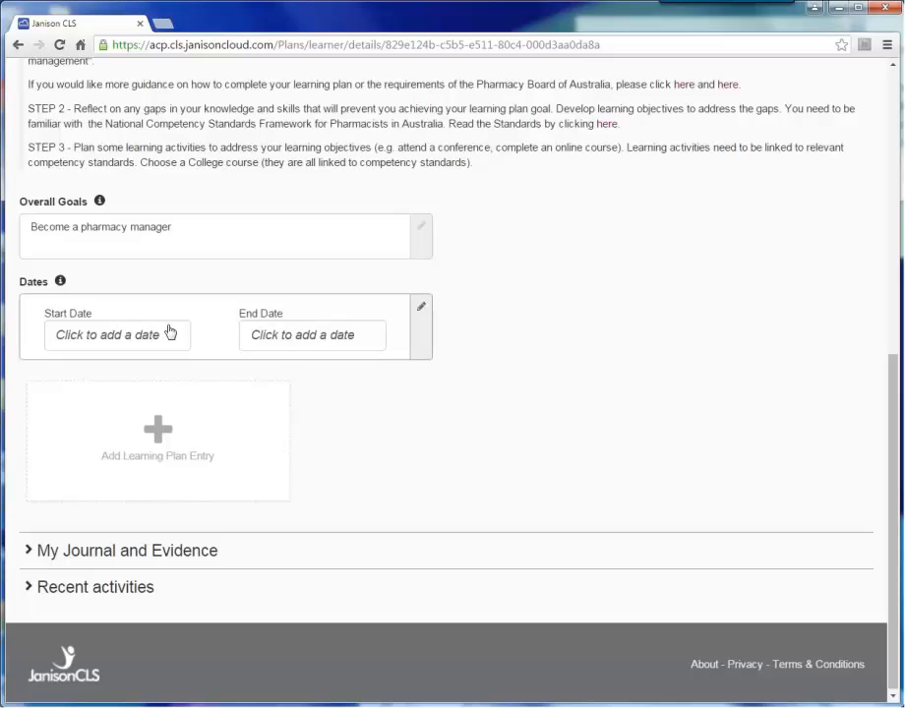
Set the plan start date to 01/10/2015 and end date to 30/09/2016 and save
left_click(108, 335)
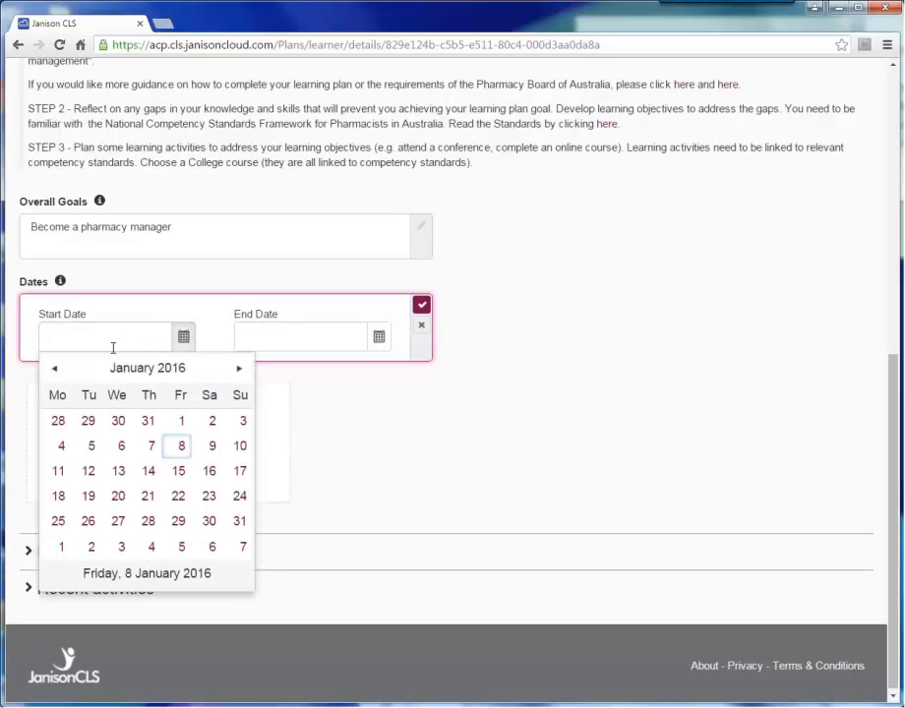
left_click(55, 368)
type("1/10/2015")
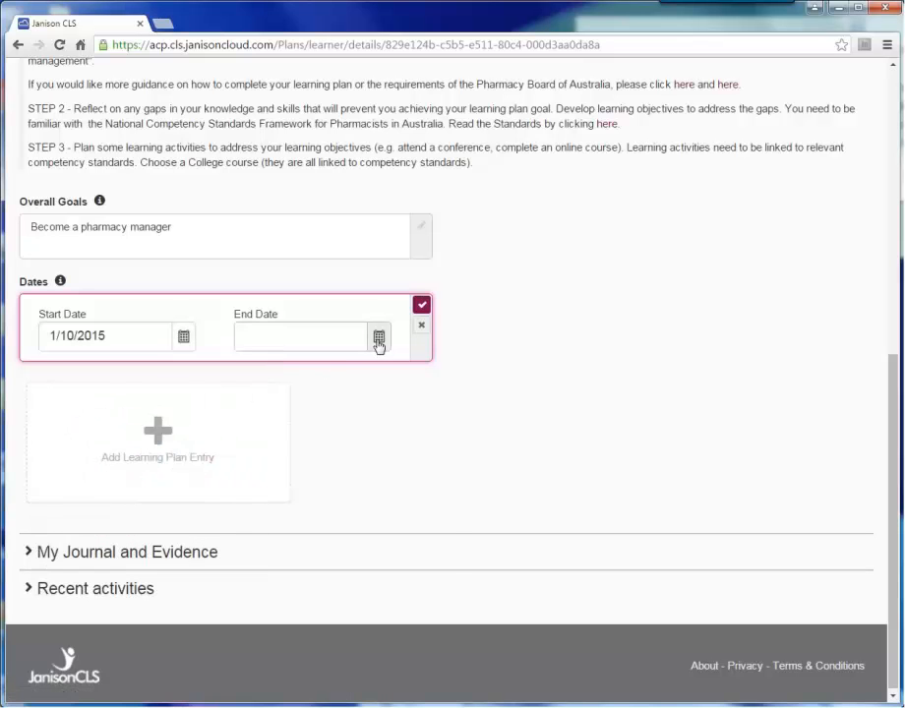
left_click(378, 338)
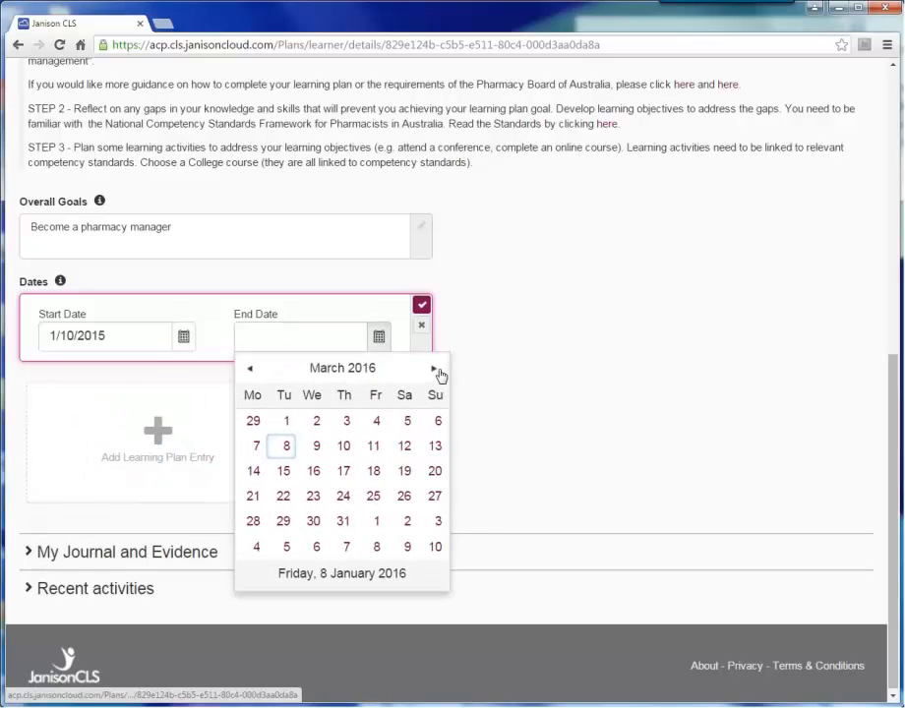
left_click(432, 368)
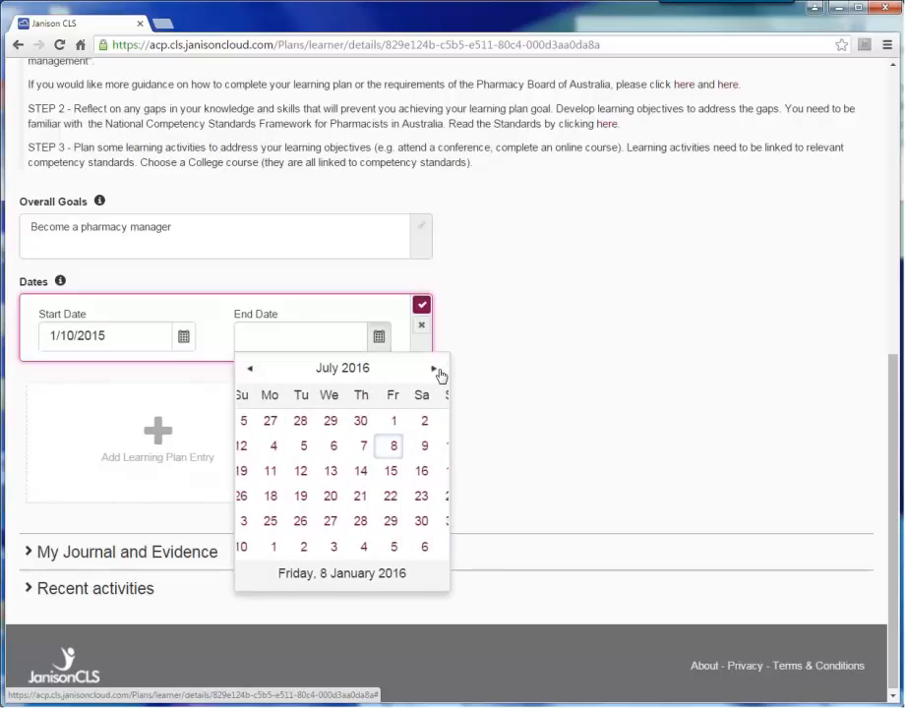
left_click(433, 368)
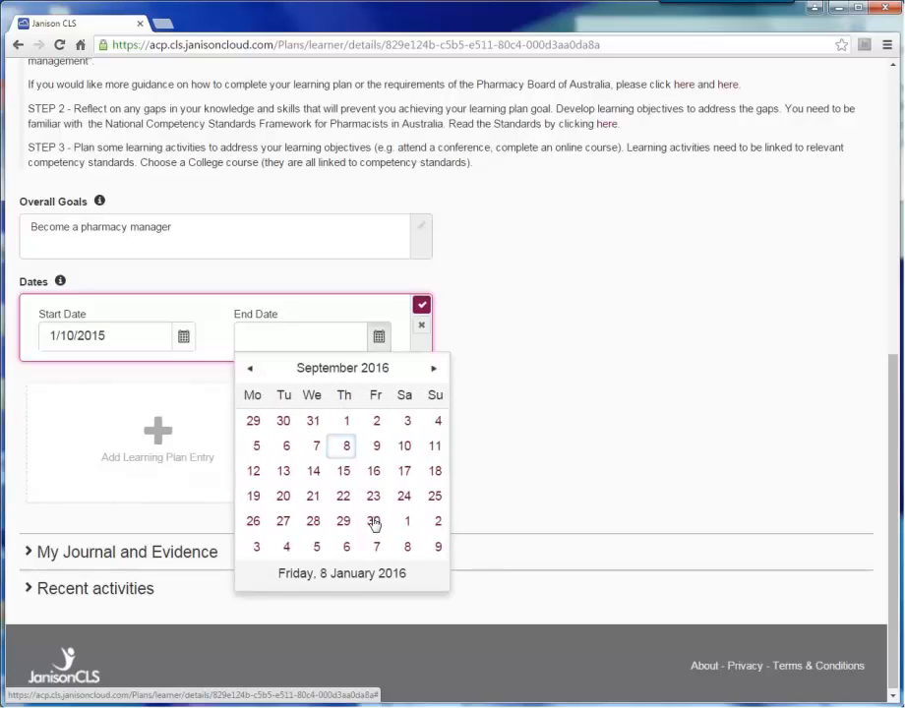
left_click(373, 522)
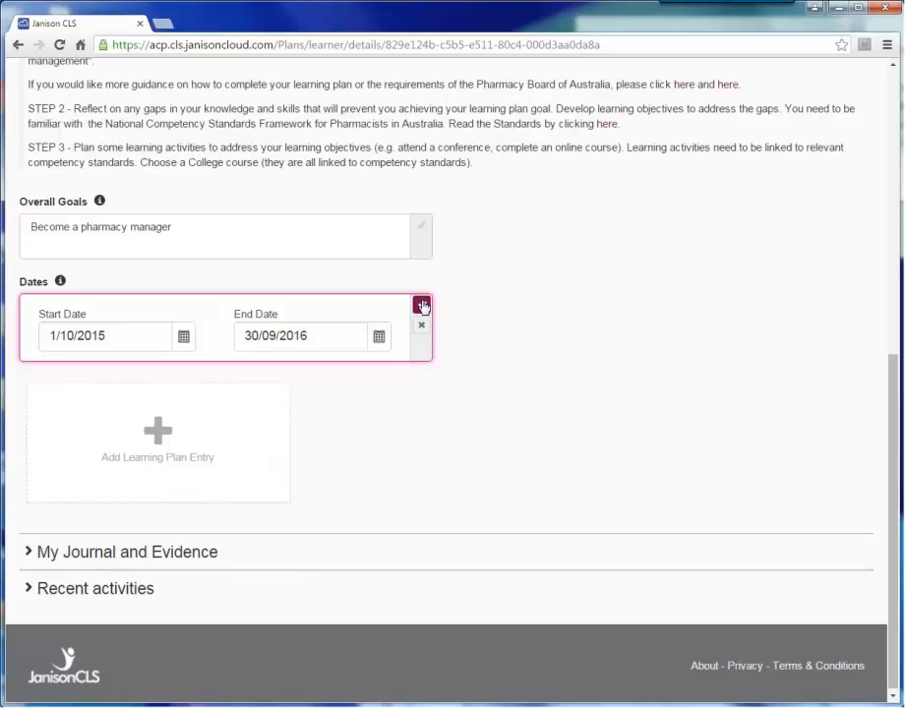
left_click(421, 307)
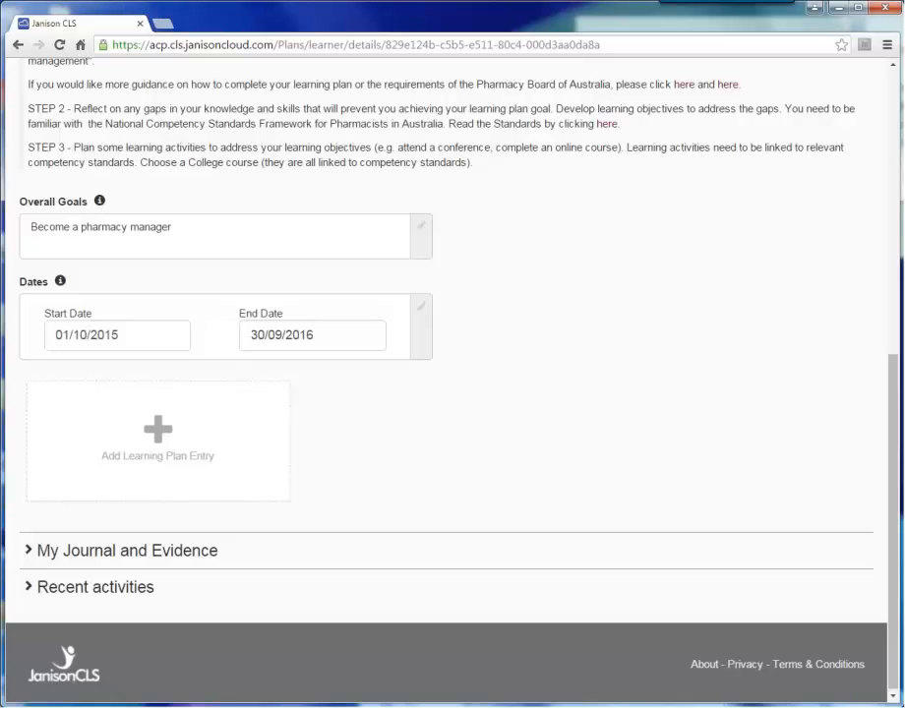
Start a new Learning Plan Entry from the Add Learning Plan Entry tile
left_click(157, 440)
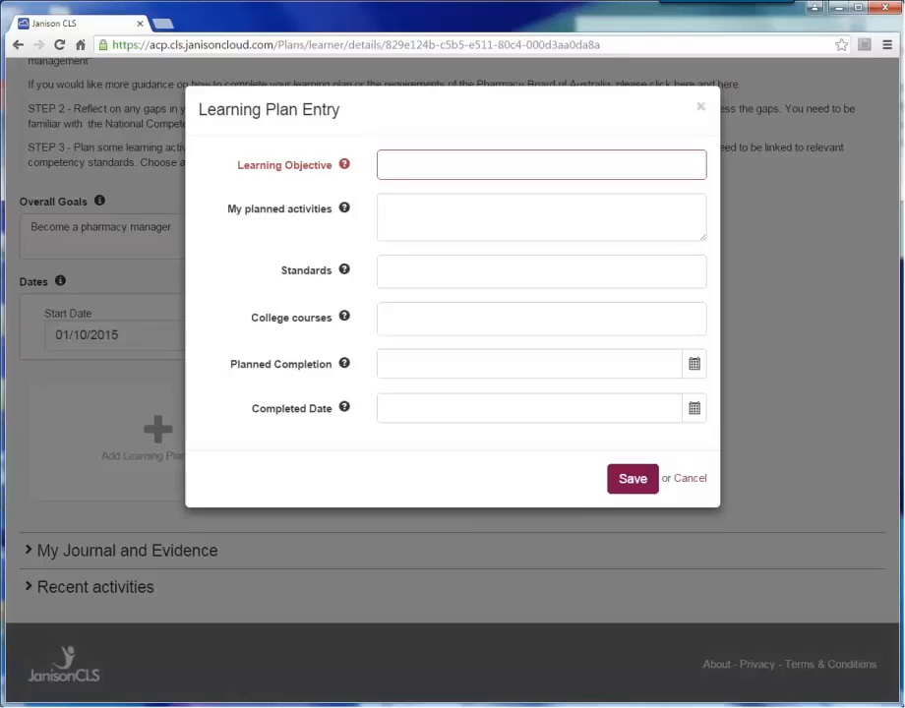
mouse_move(350, 177)
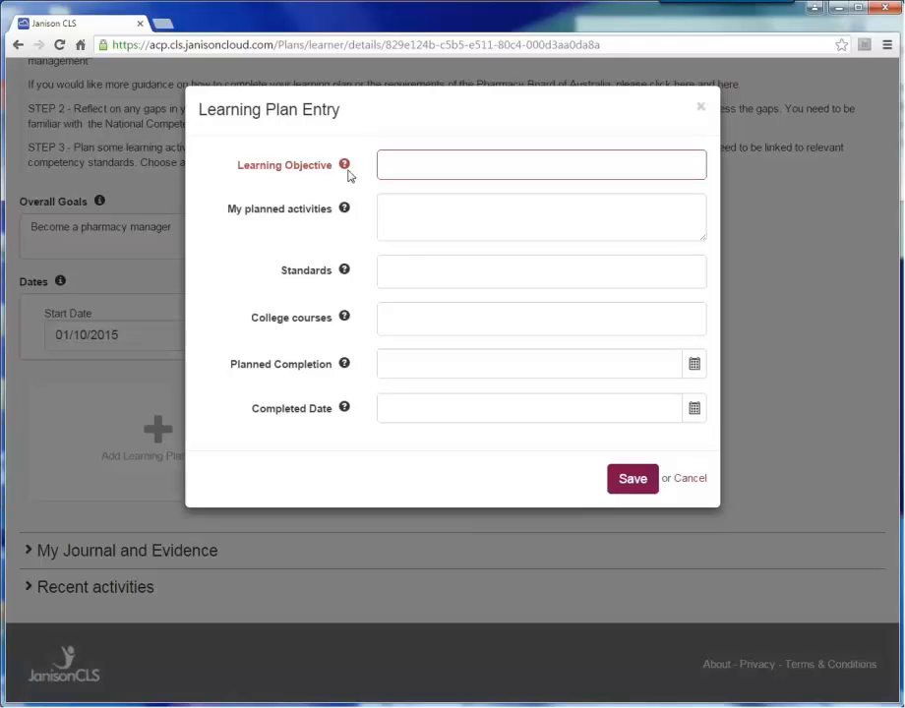
mouse_move(345, 165)
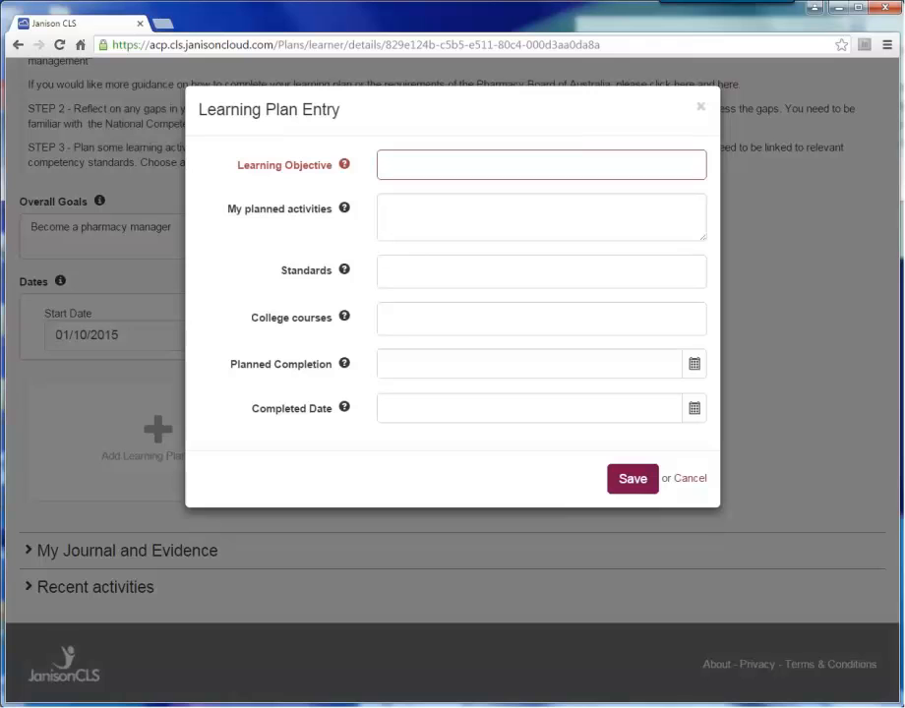
Enter learning objective 'Learn about HR' and planned activity 'Online education'
left_click(541, 165)
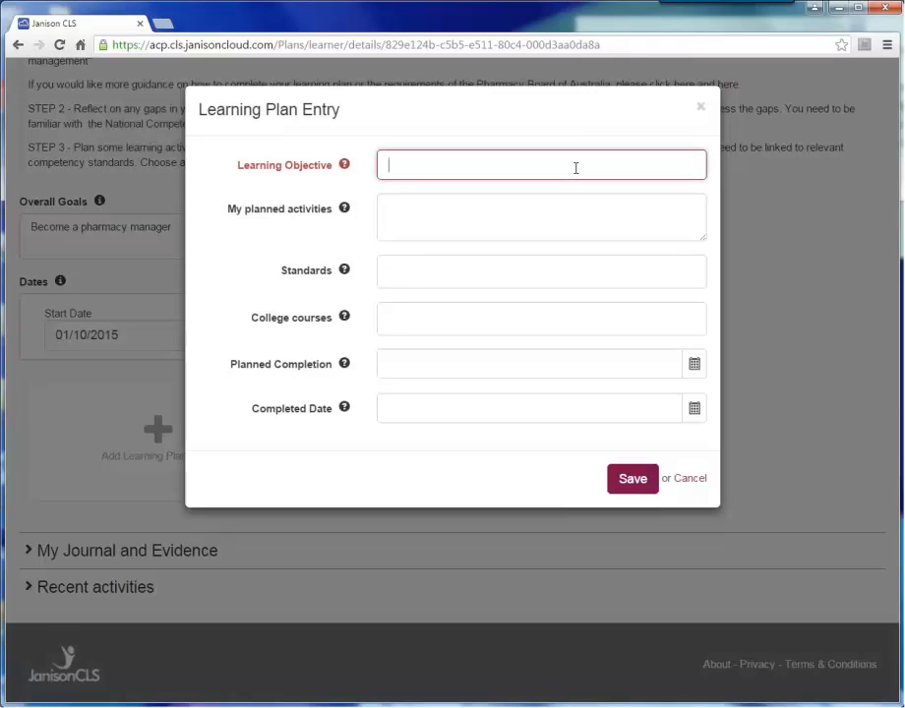
type("Learn about")
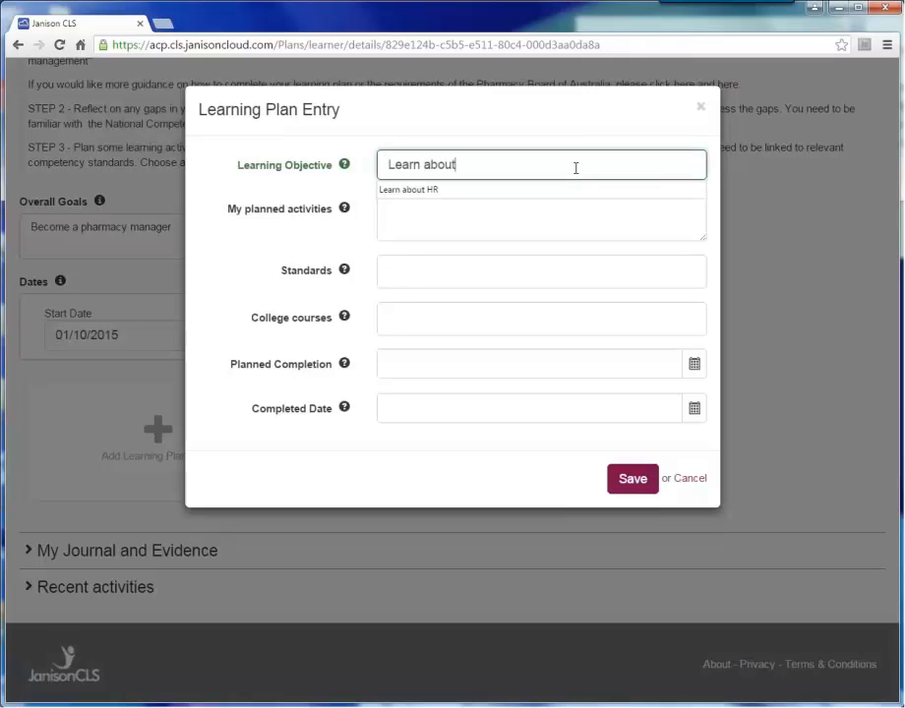
left_click(408, 189)
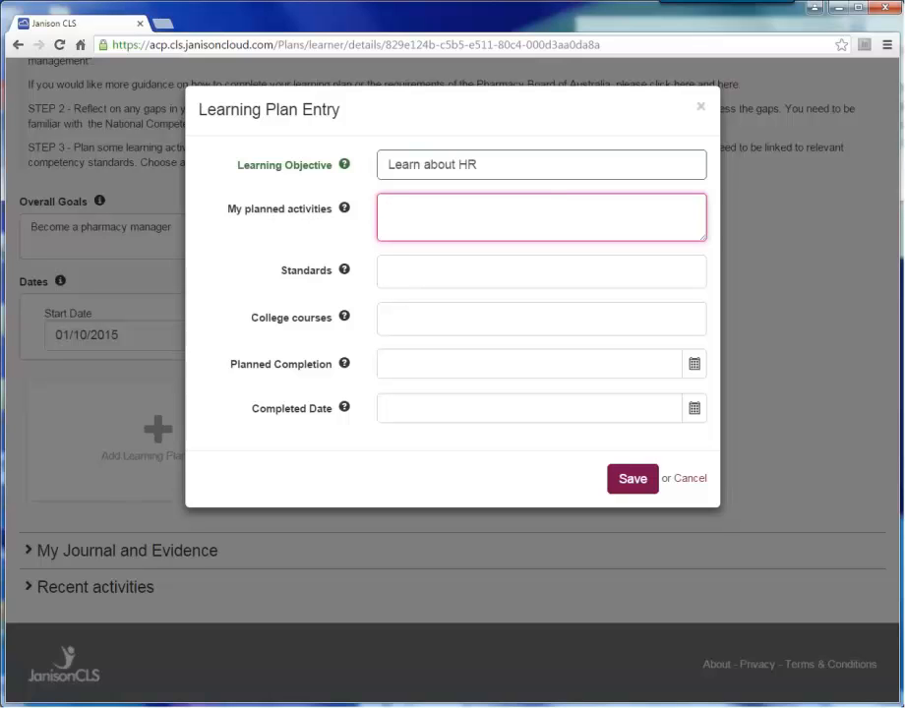
left_click(541, 216)
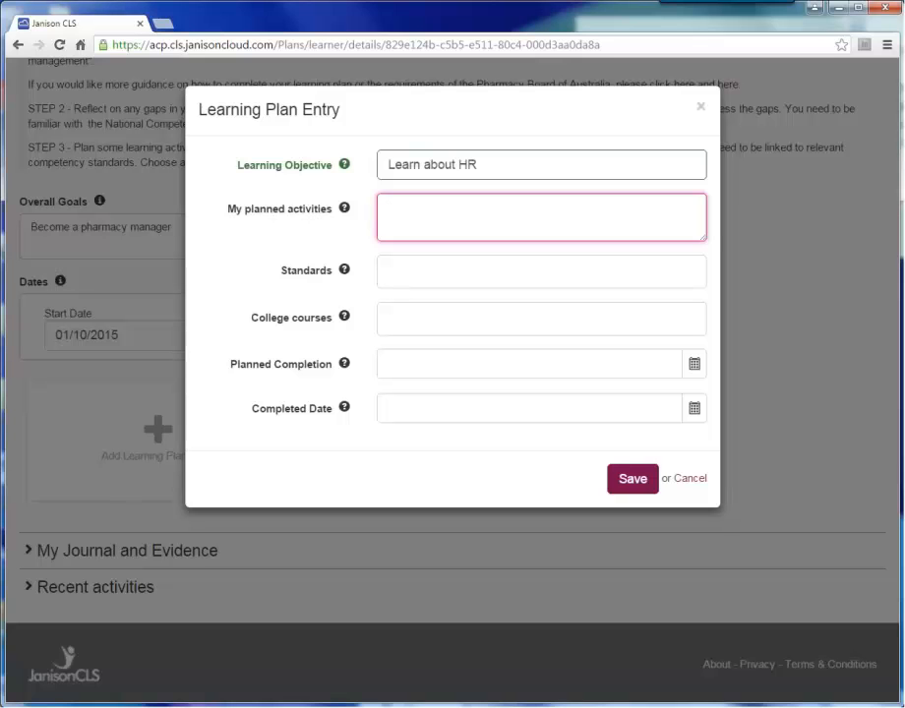
type("O")
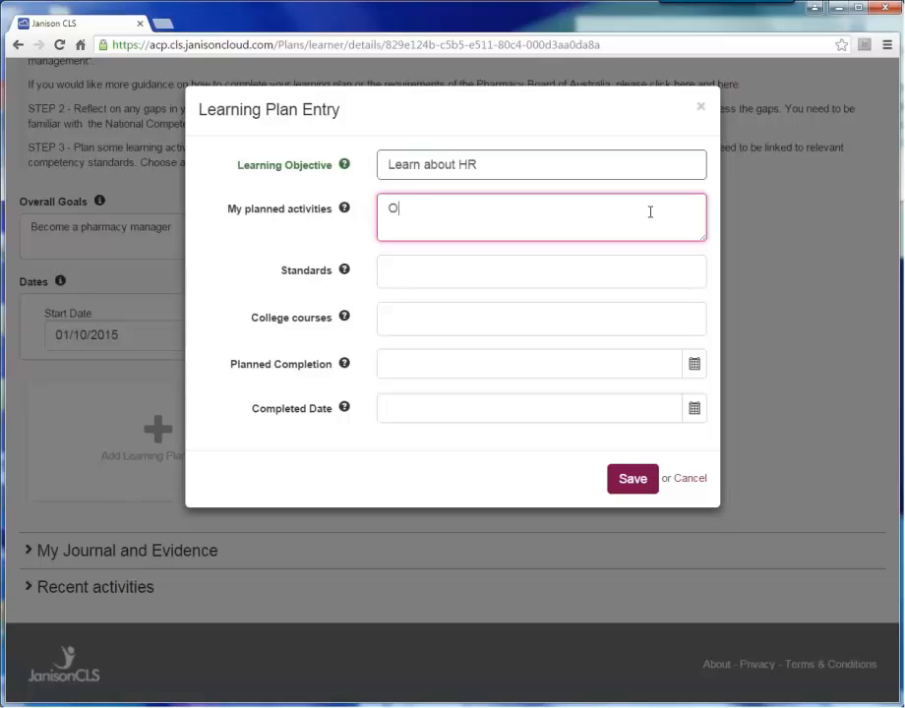
type("nline educa")
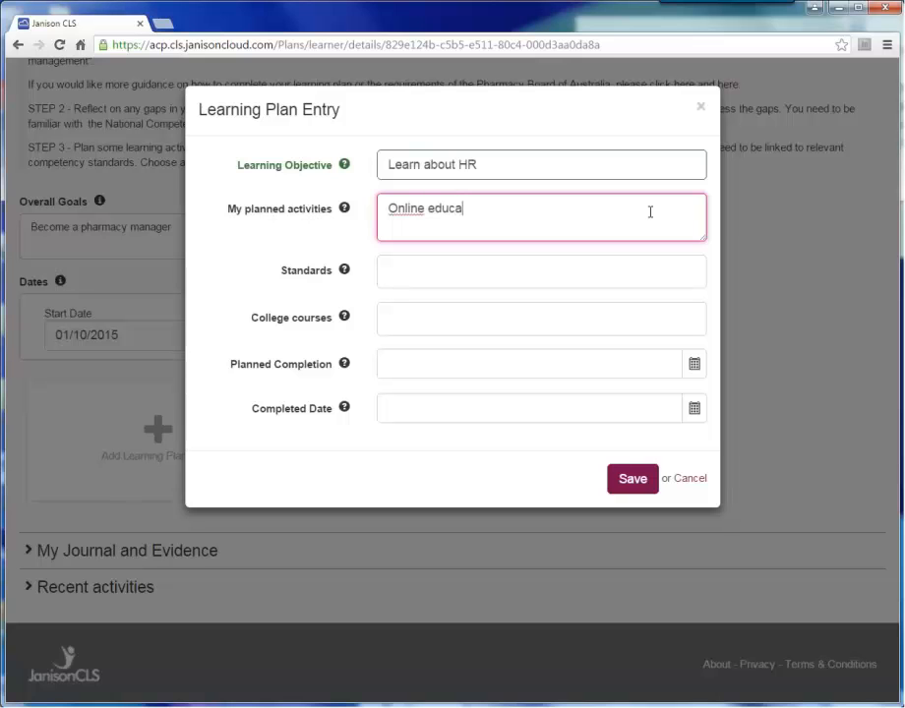
type("tion")
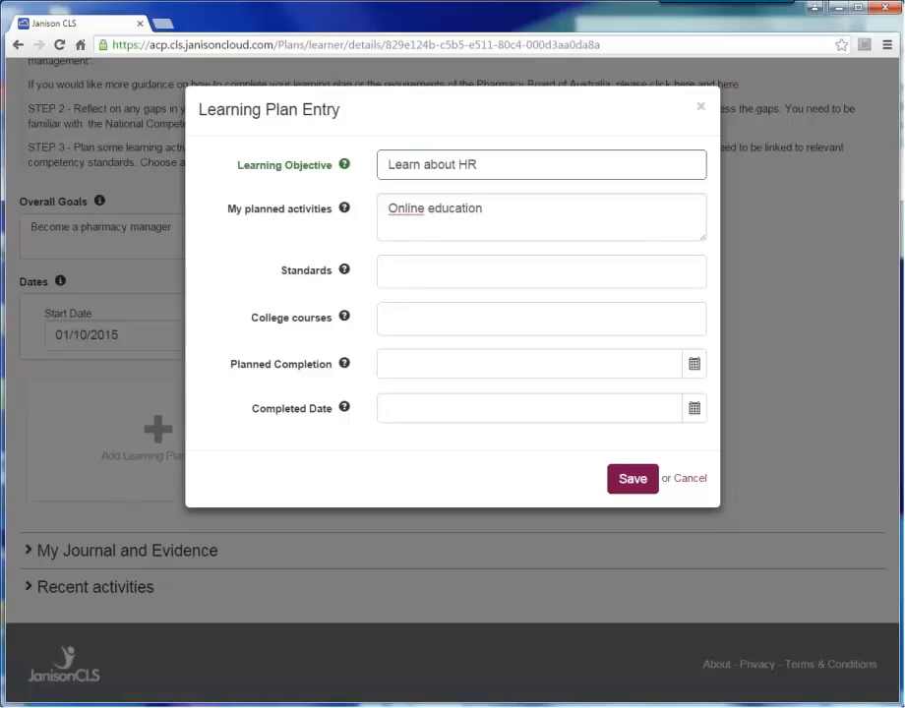
mouse_move(665, 224)
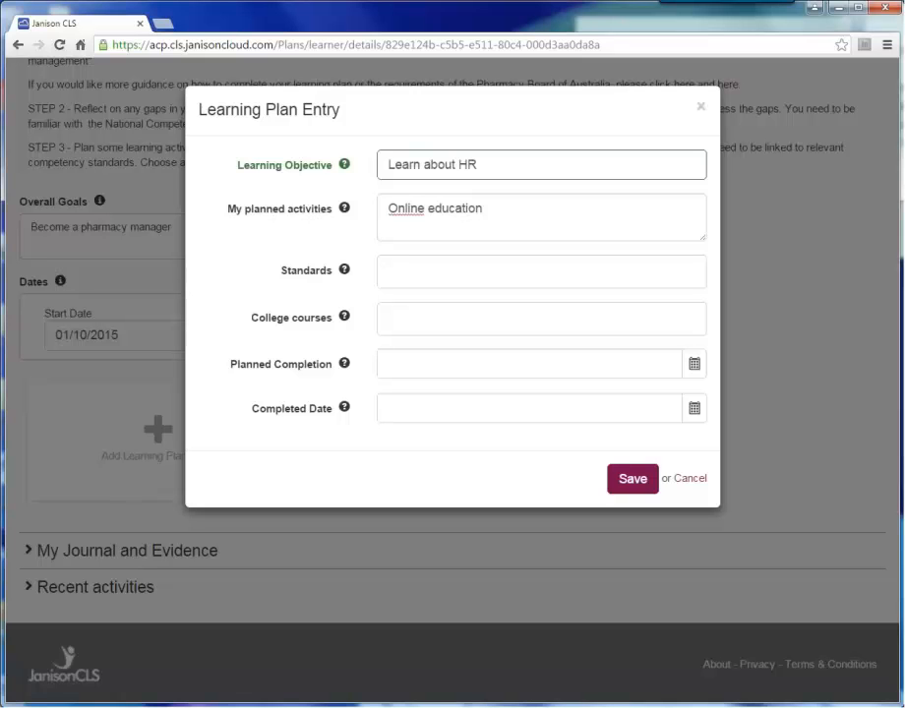
Link the entry to standard 3.2 Manage and develop personnel (Domain 3)
left_click(539, 271)
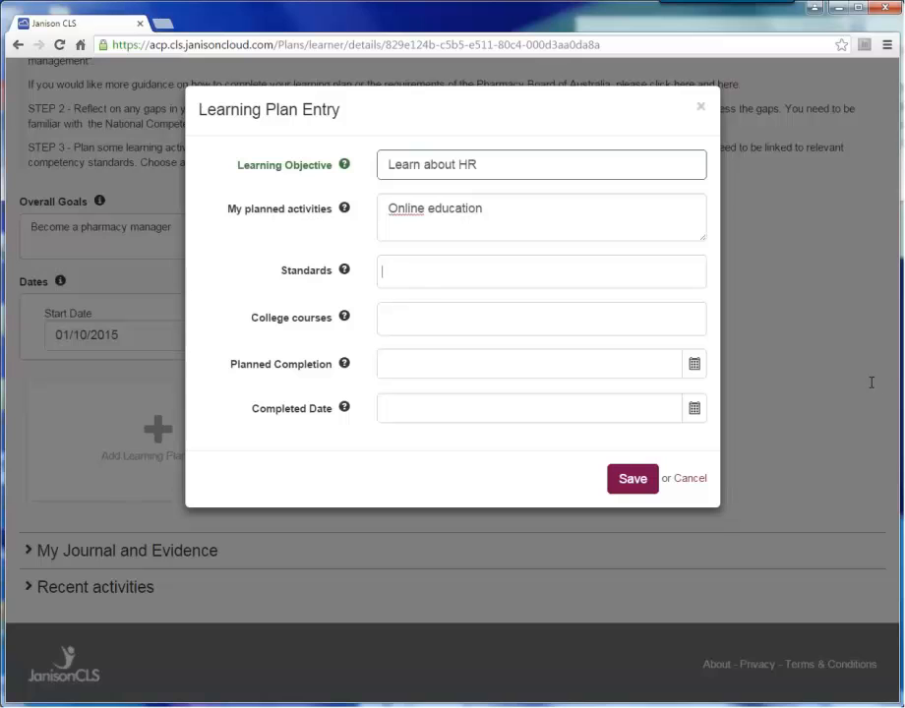
mouse_move(826, 373)
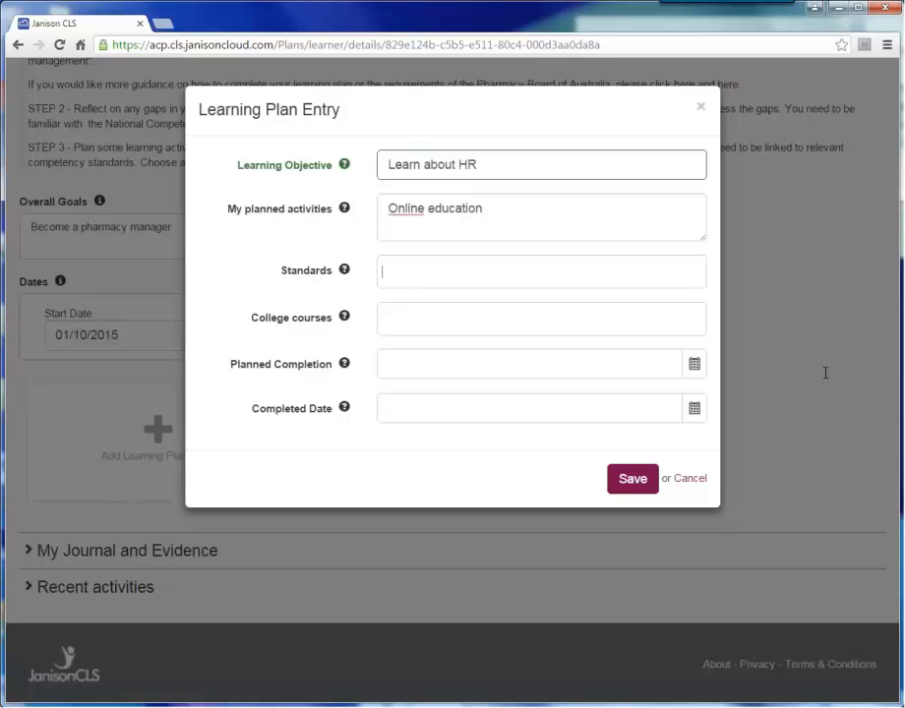
mouse_move(785, 362)
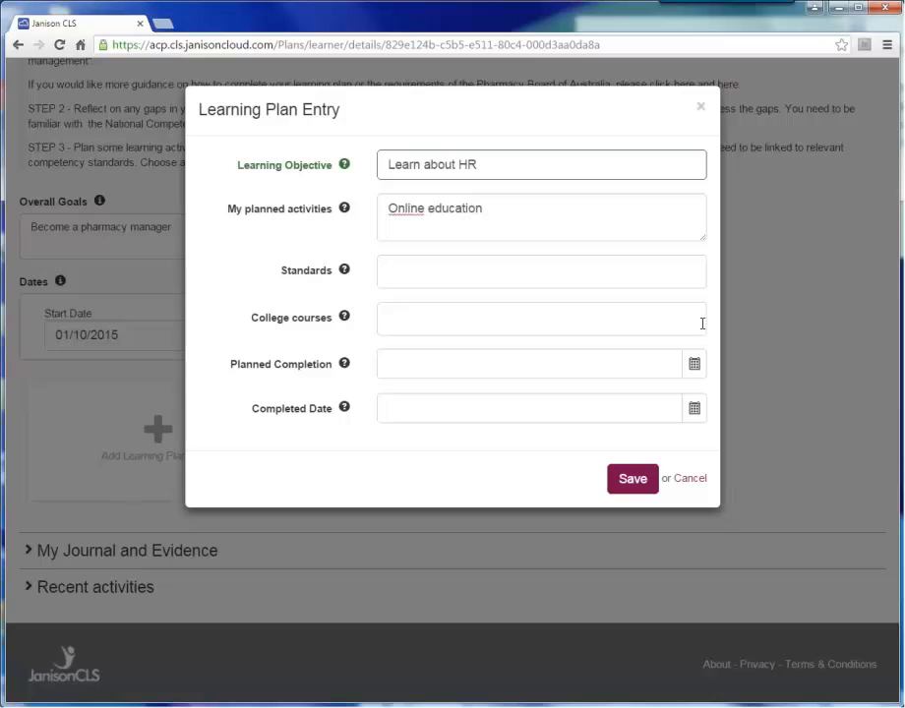
mouse_move(686, 311)
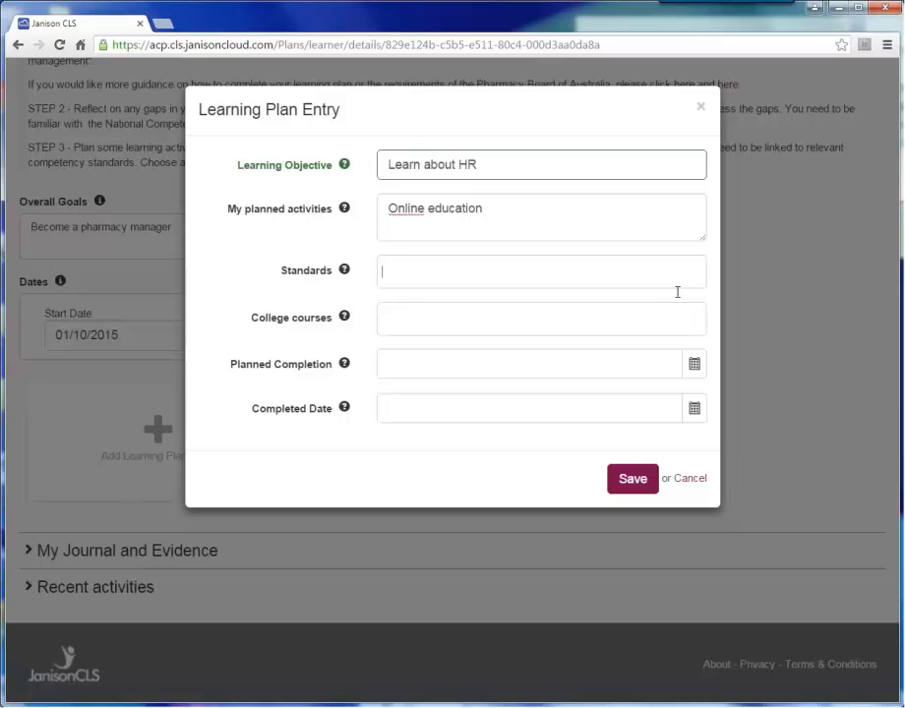
mouse_move(673, 273)
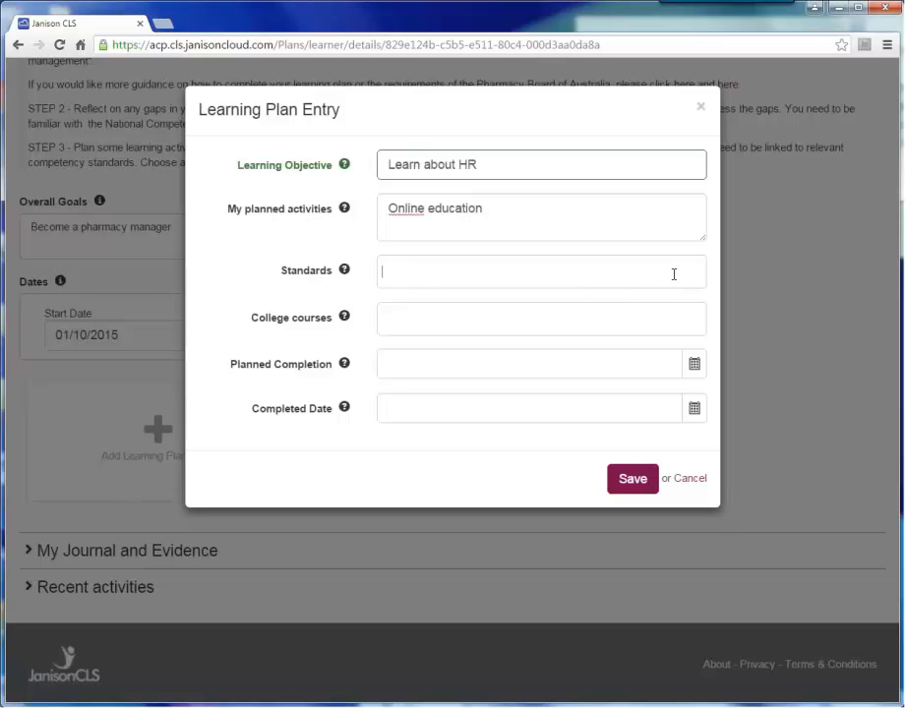
left_click(539, 271)
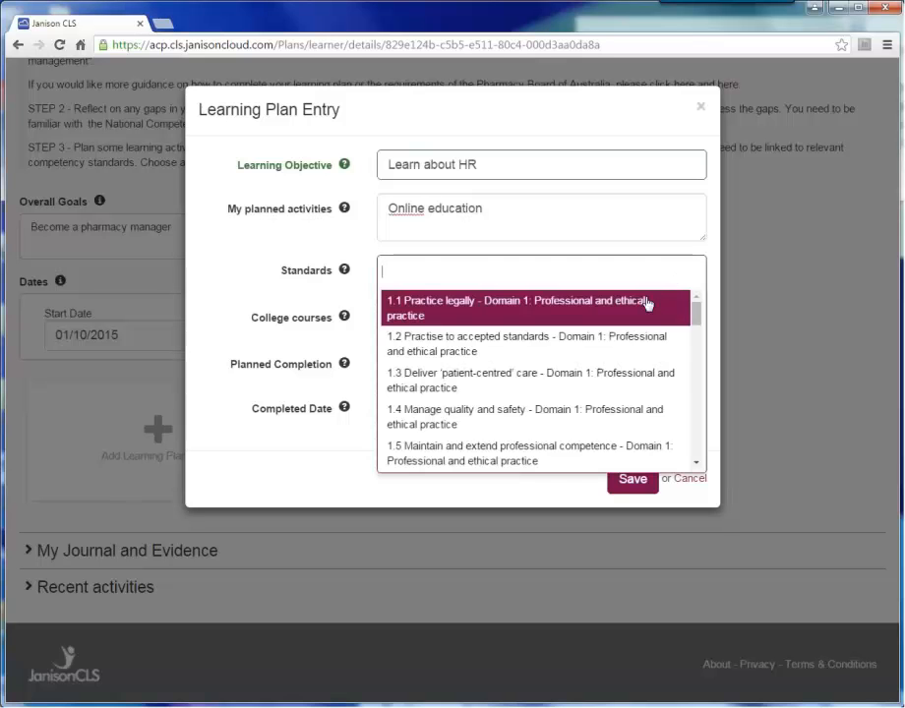
scroll("down", 3)
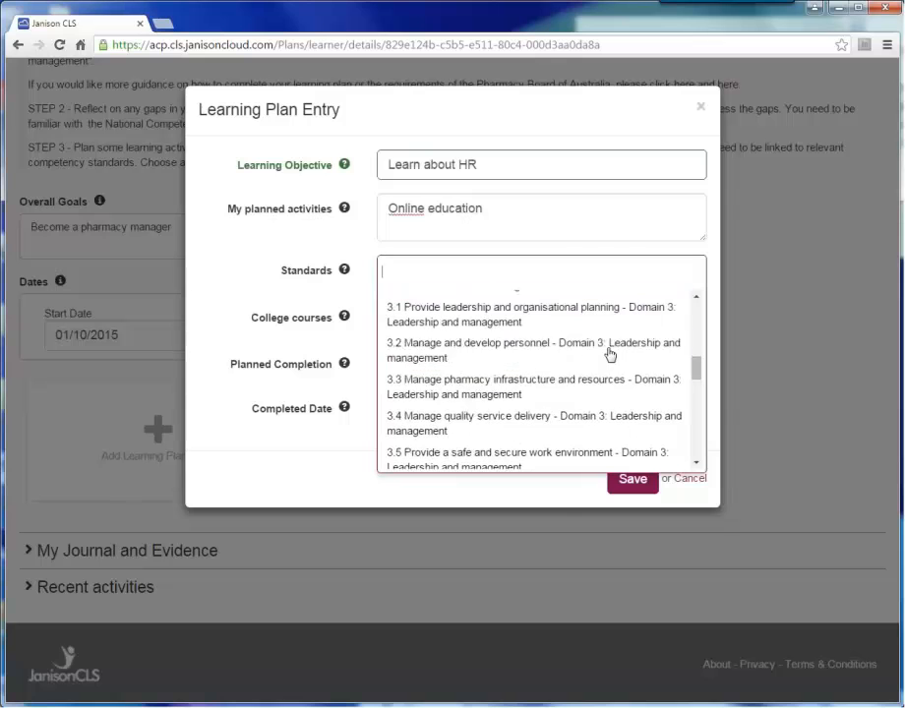
left_click(531, 351)
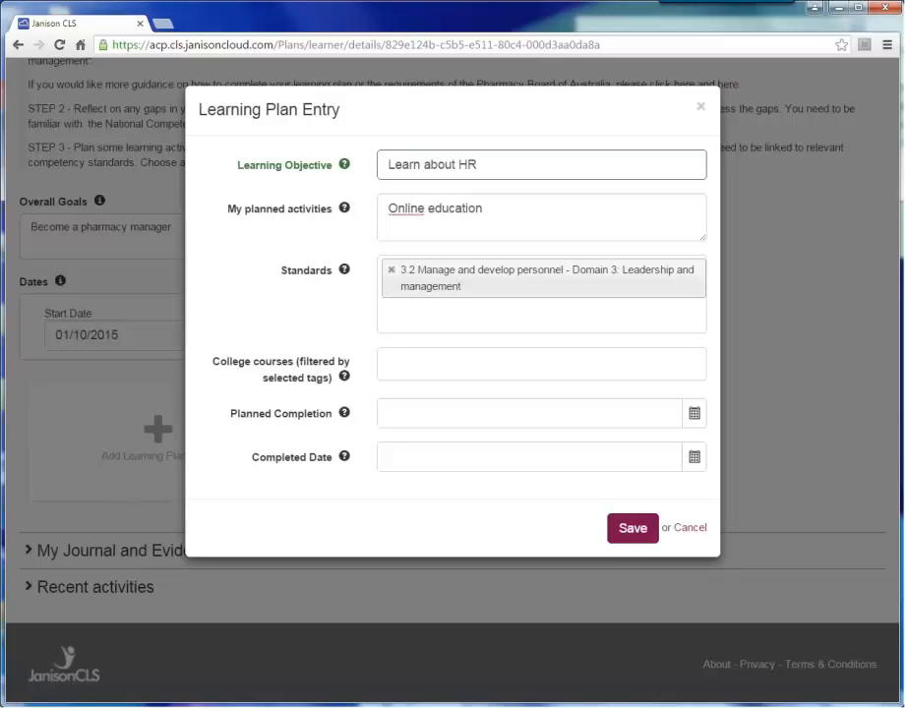
left_click(541, 307)
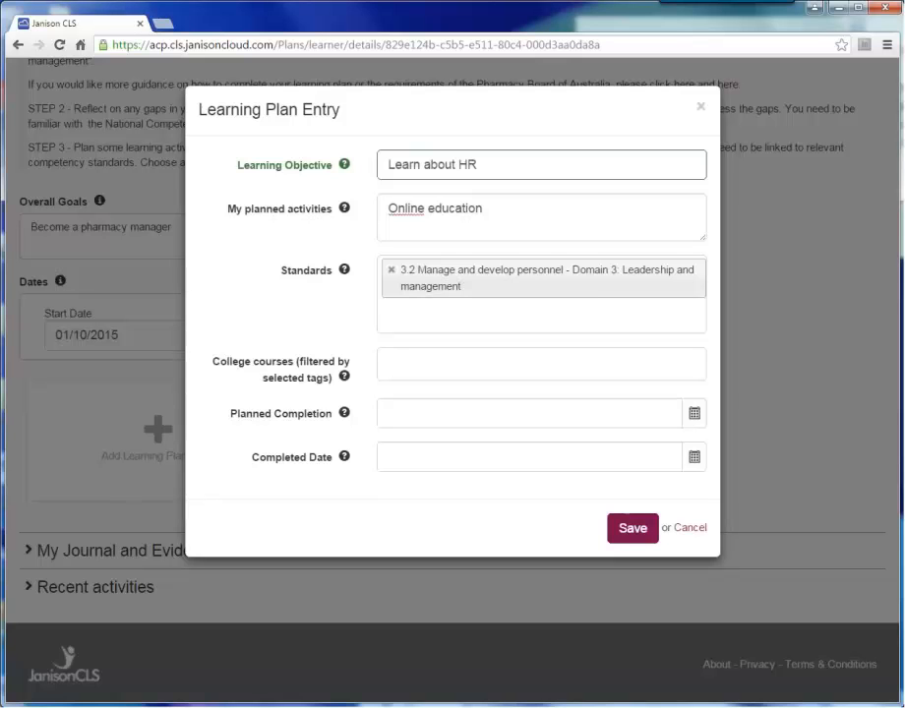
Add college course 'Coaching in the Workplace' and planned completion 31/03/2016
left_click(541, 362)
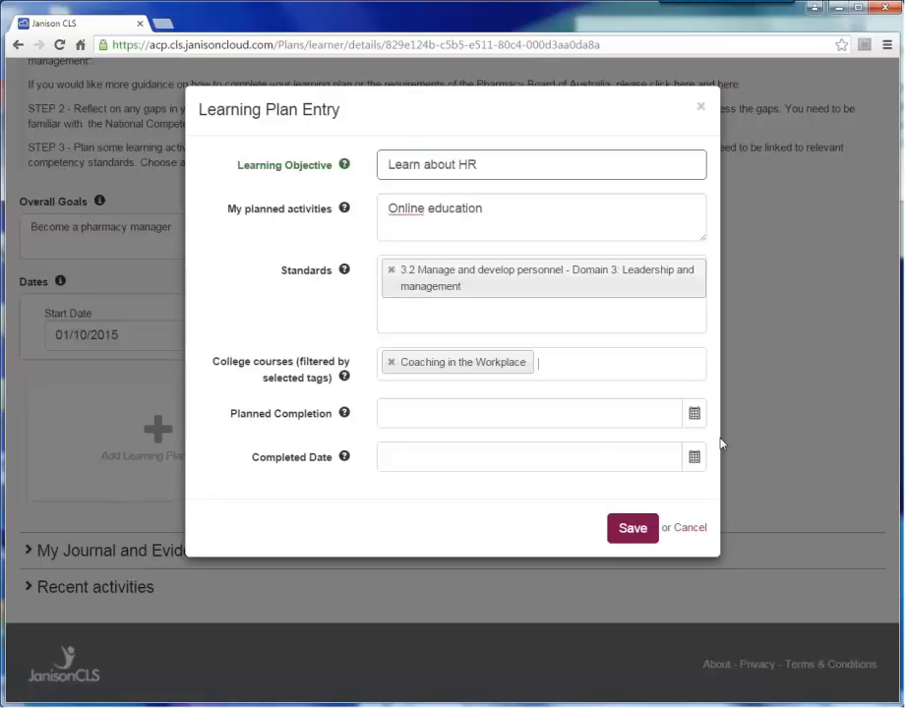
left_click(695, 413)
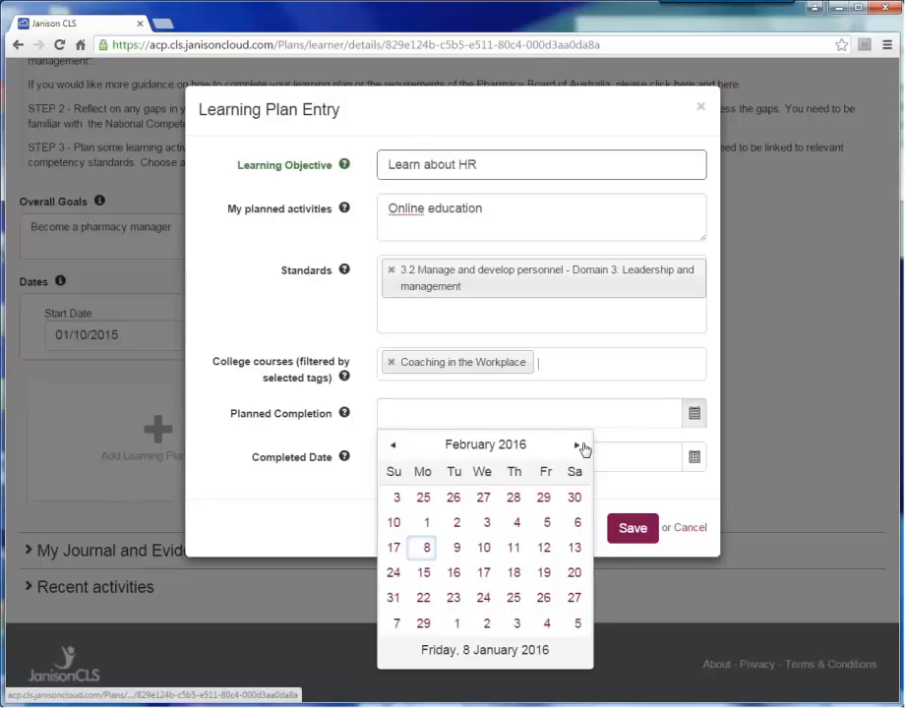
left_click(579, 445)
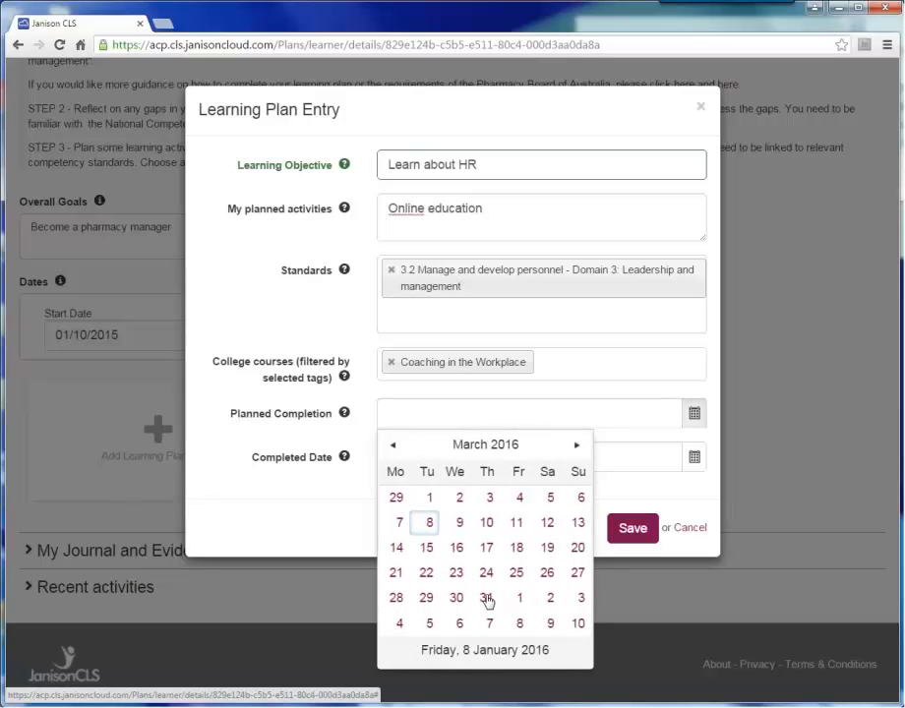
left_click(485, 598)
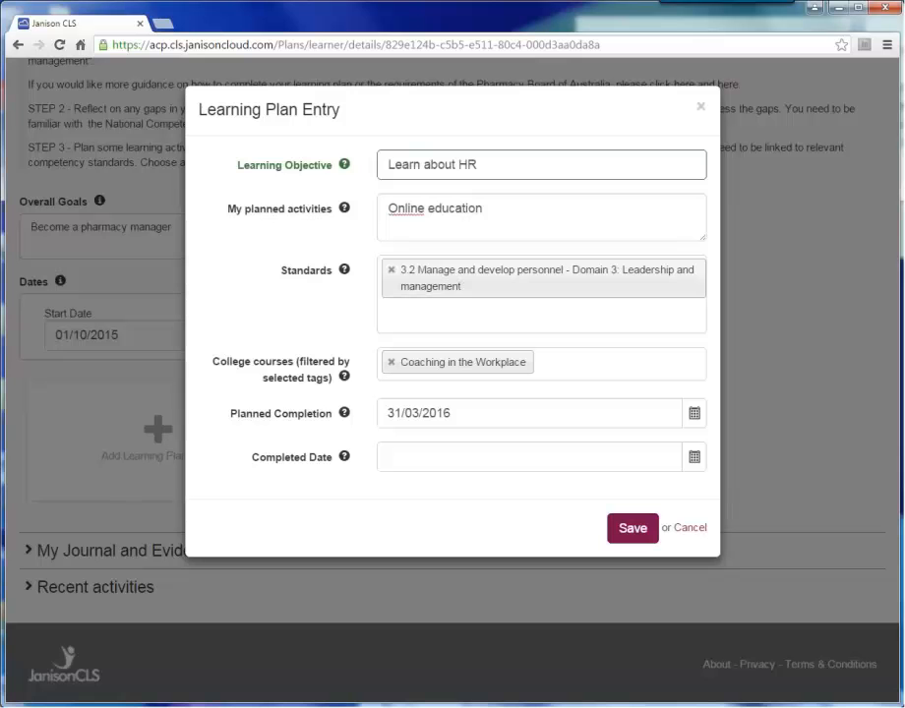
Save the entry and review the Learn about HR card listed as Planned at 0%
left_click(634, 528)
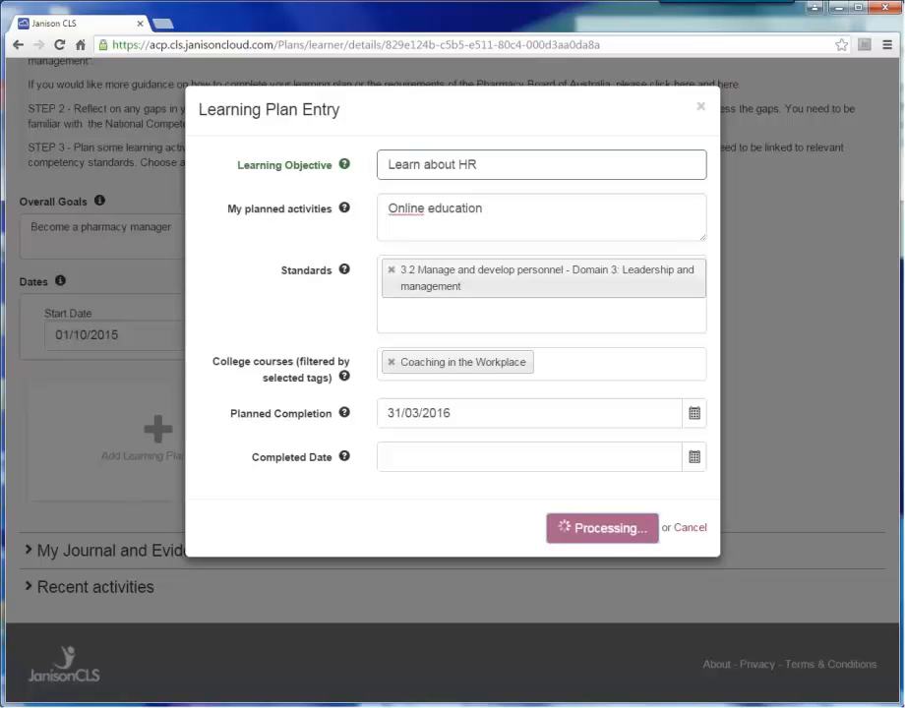
left_click(602, 527)
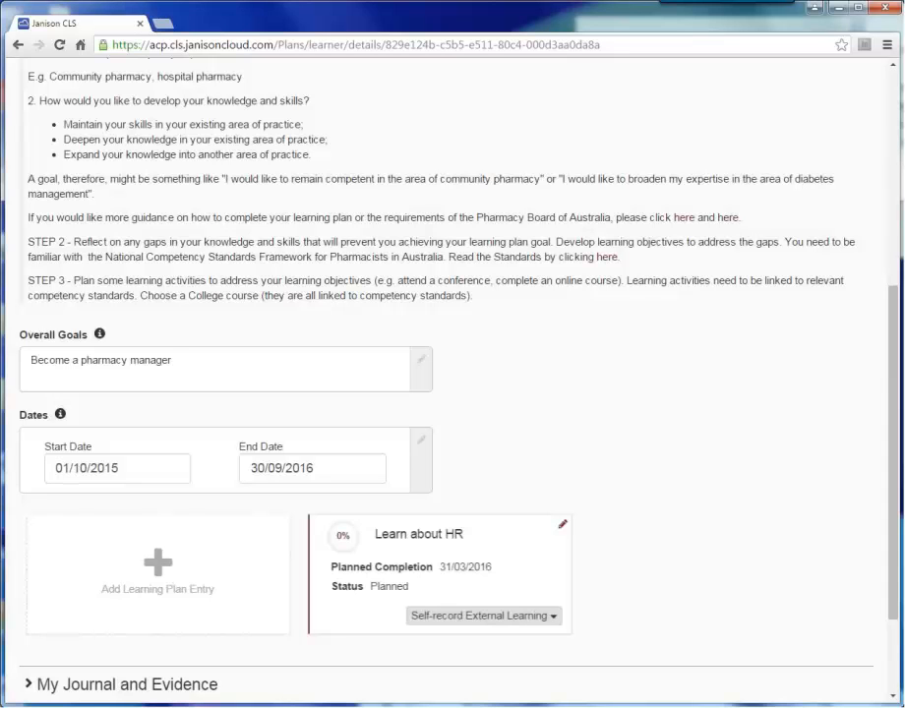
scroll("down", 3)
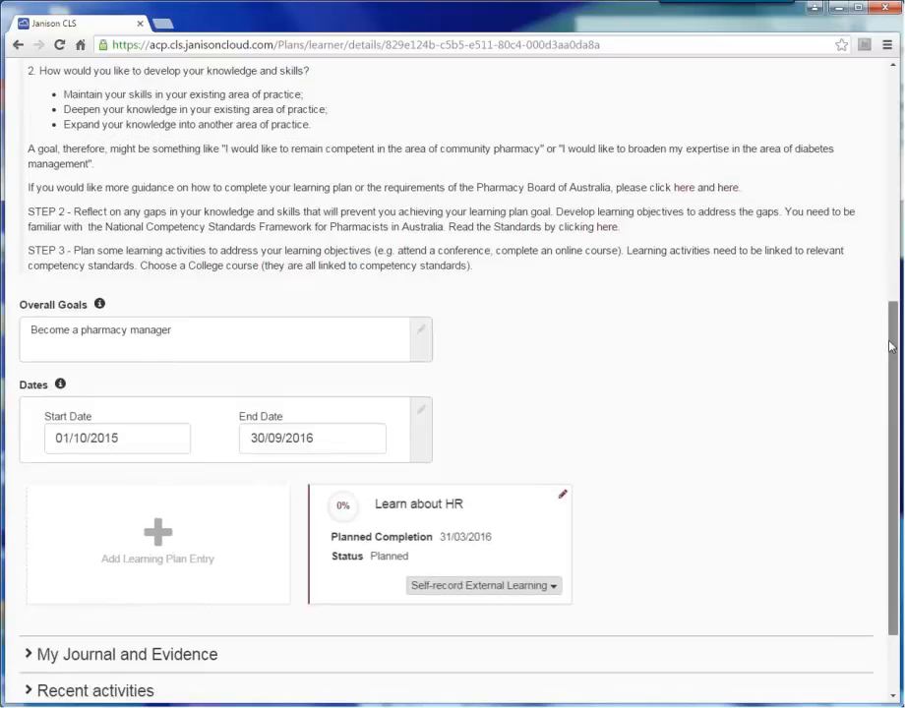
scroll("down", 3)
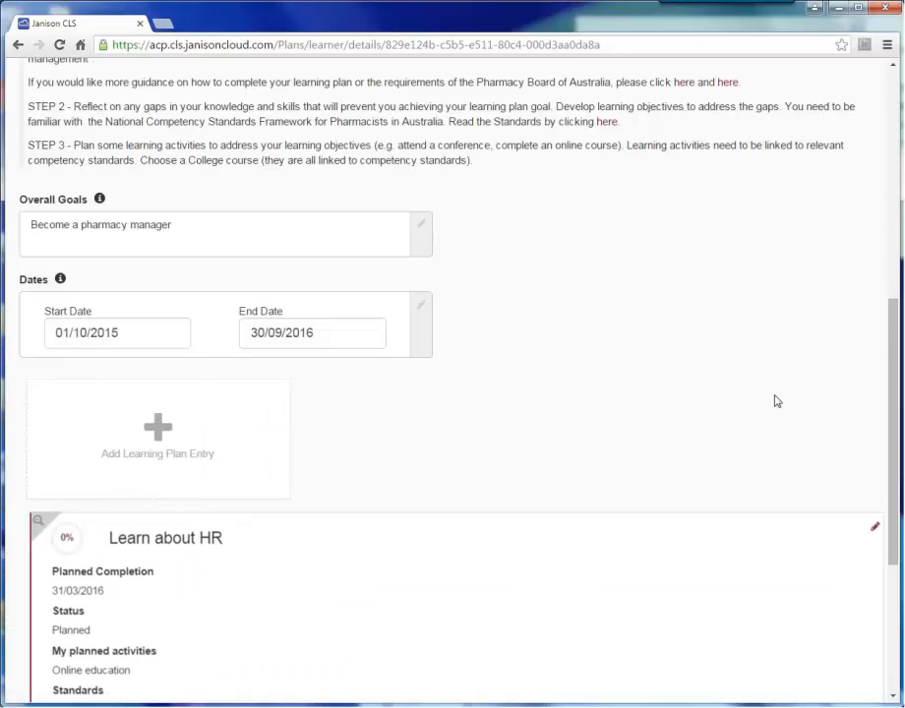
scroll("down", 3)
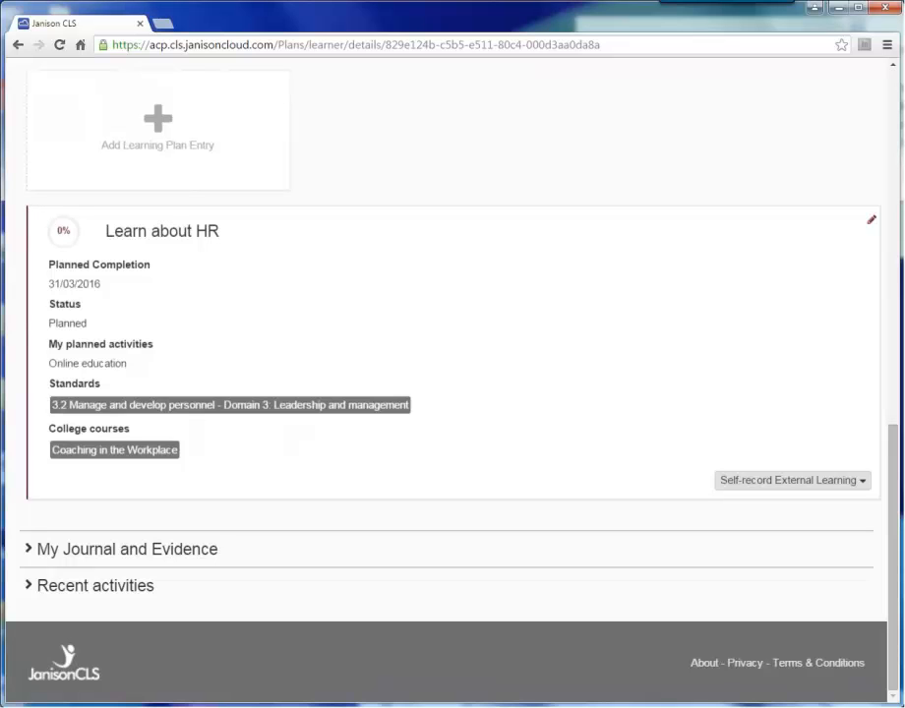
Edit the Learn about HR entry and re-save it, clearing the planned completion date
left_click(870, 220)
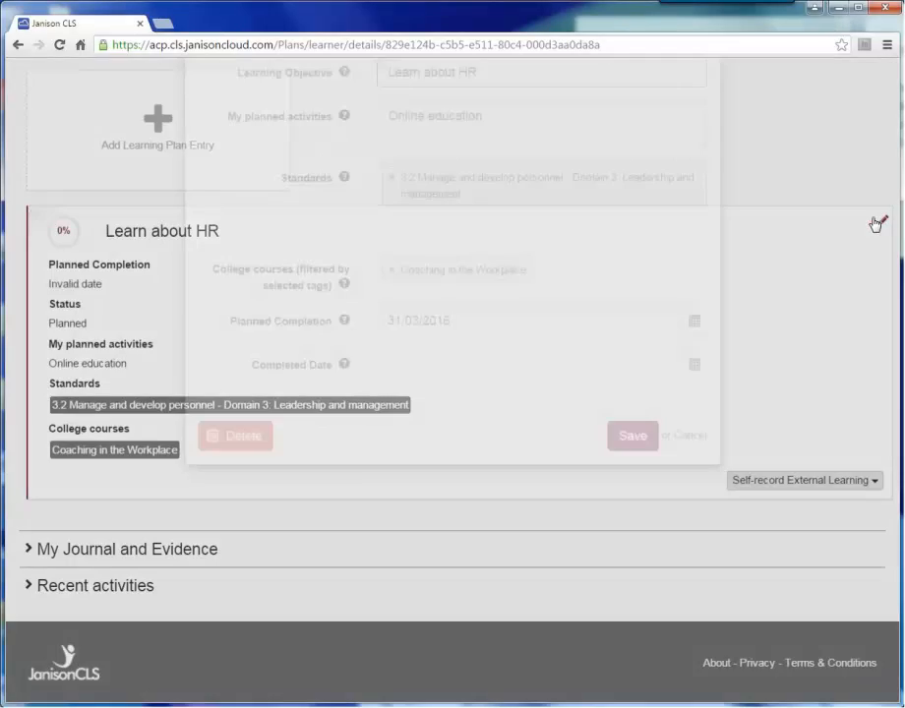
left_click(877, 220)
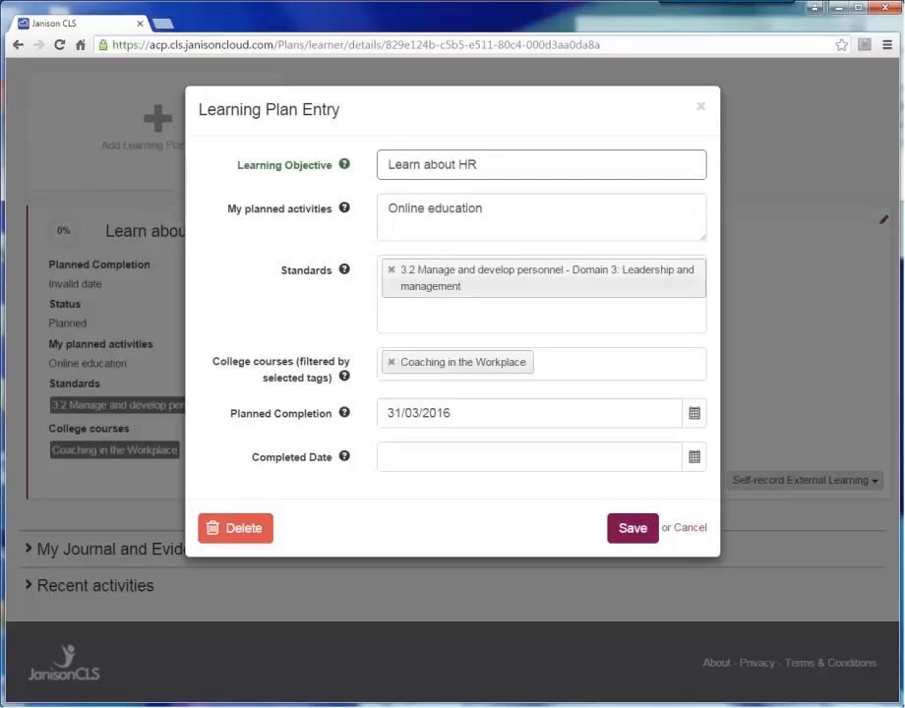
left_click(610, 362)
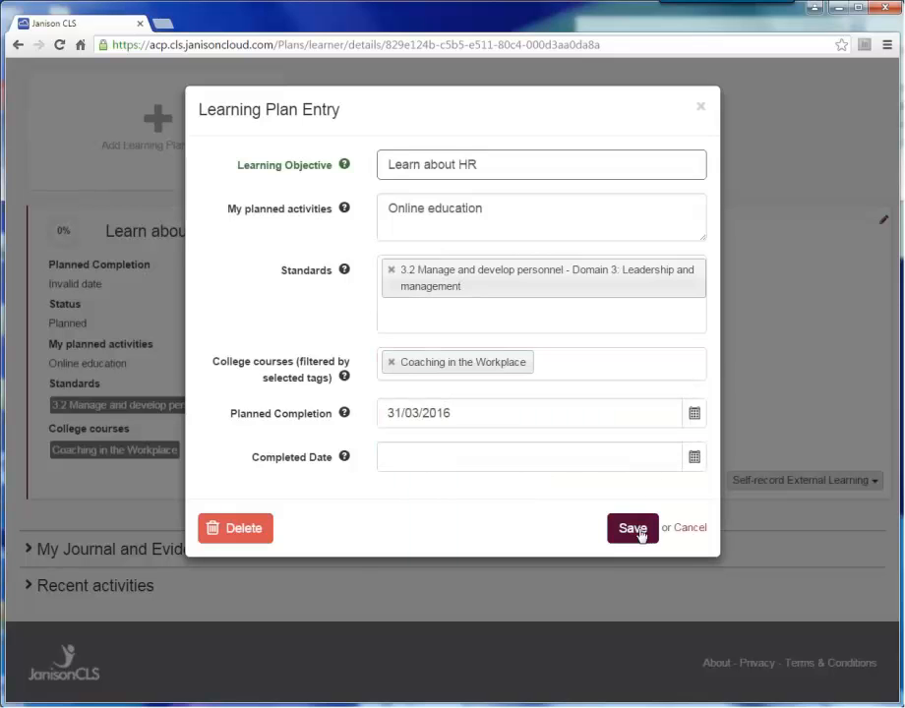
left_click(631, 527)
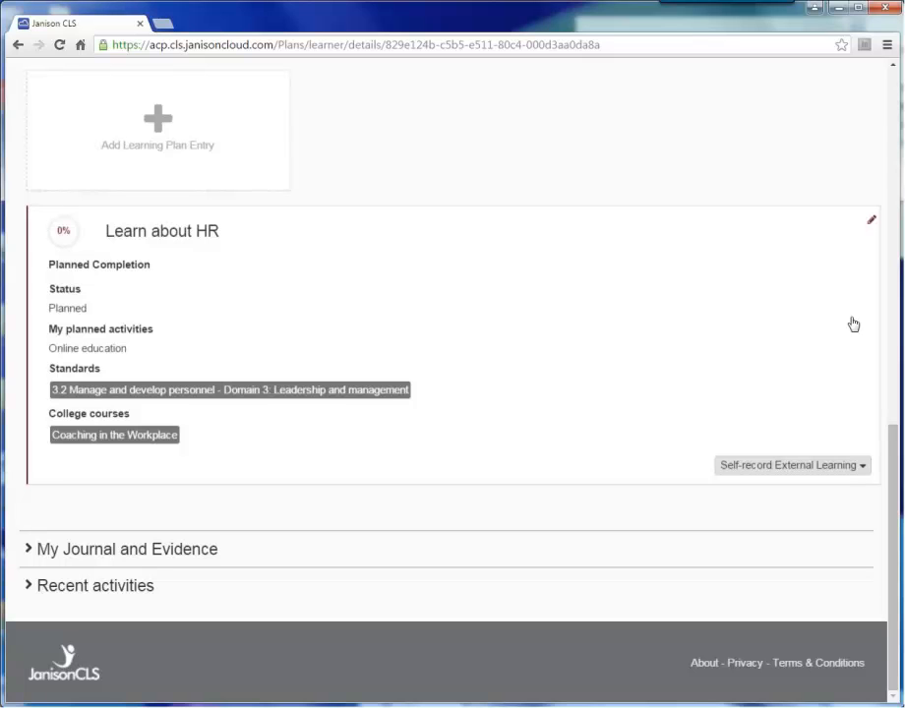
Check the Self-record External Learning options and expand My Journal and Evidence
left_click(790, 464)
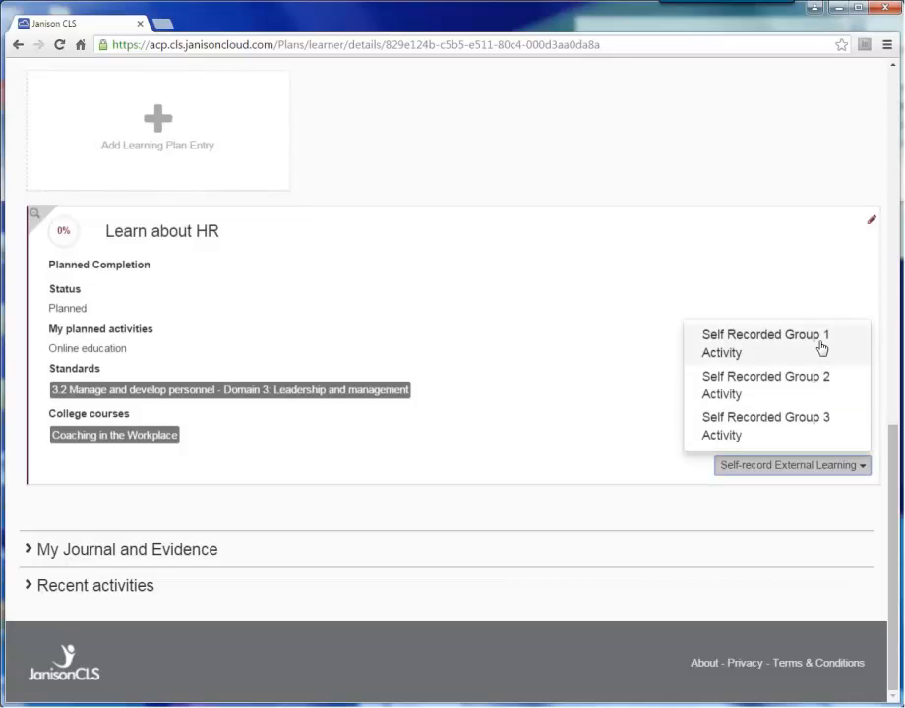
mouse_move(836, 295)
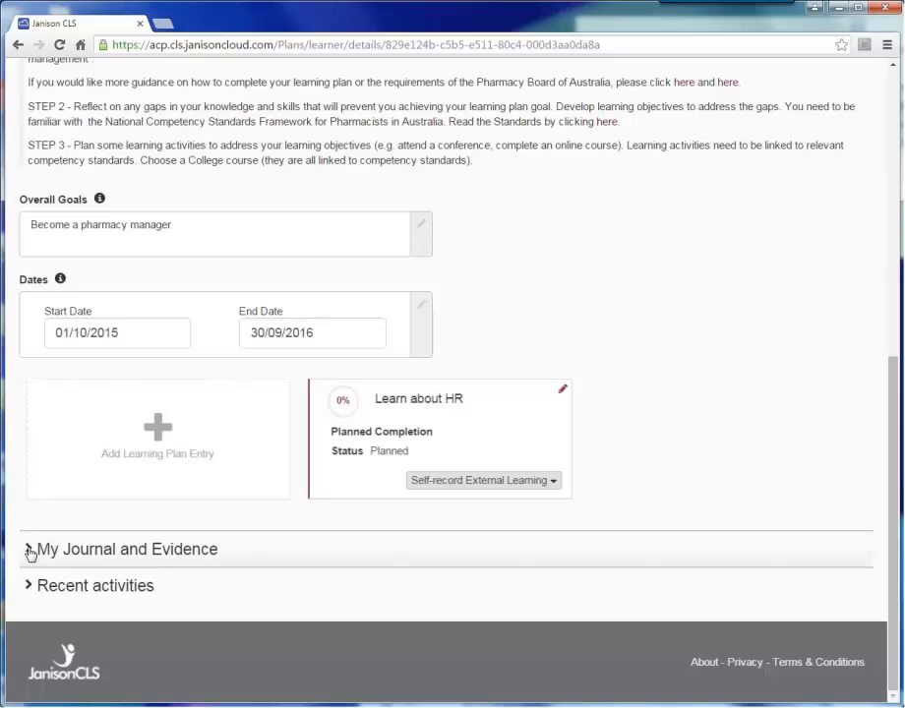
left_click(32, 549)
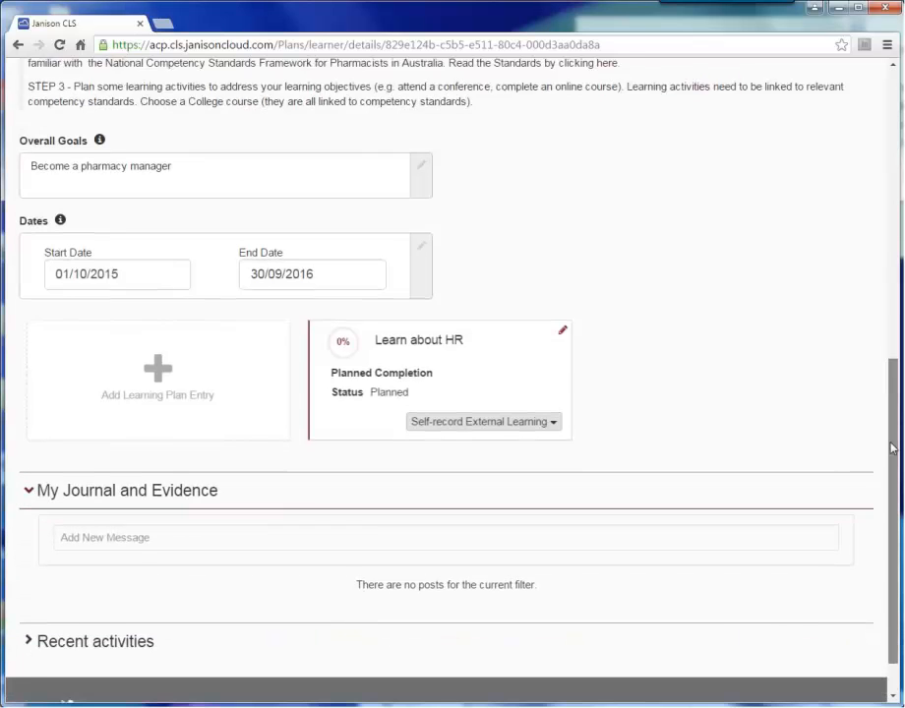
Scroll down to reach the My Journal and Evidence section
scroll("down", 3)
type("Coaching in")
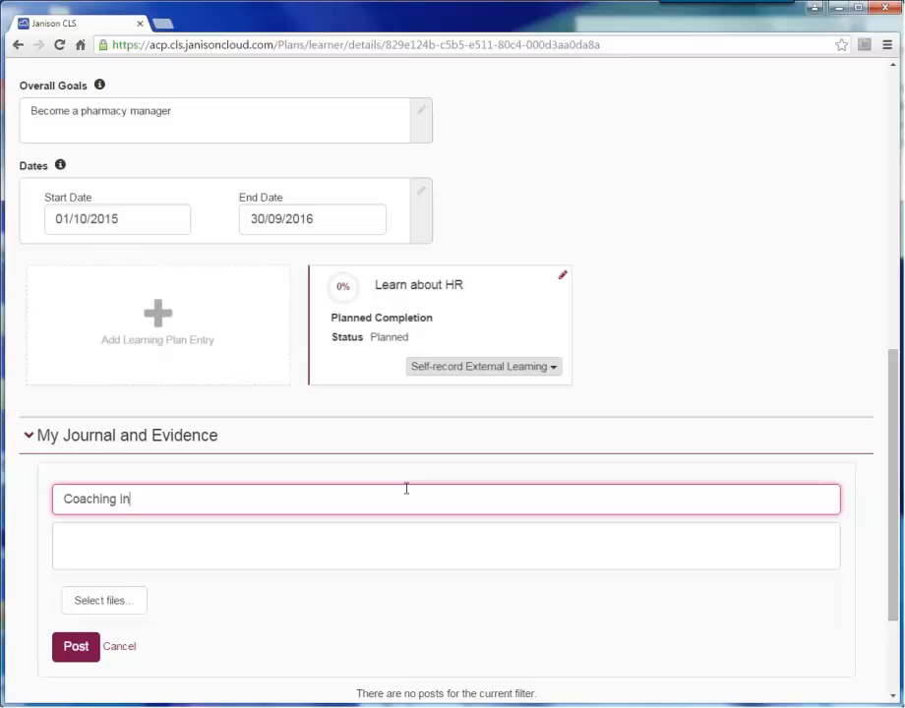
Post journal entry 'Coaching in the workplace' reading 'Very informative, Need to know more about IR'
type("the workp")
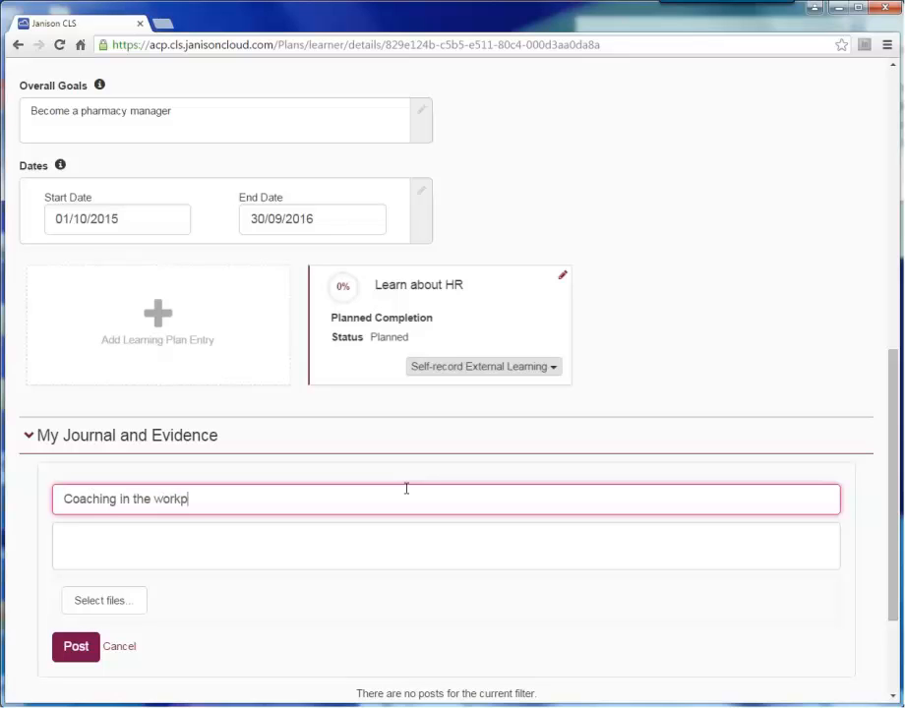
type("lace")
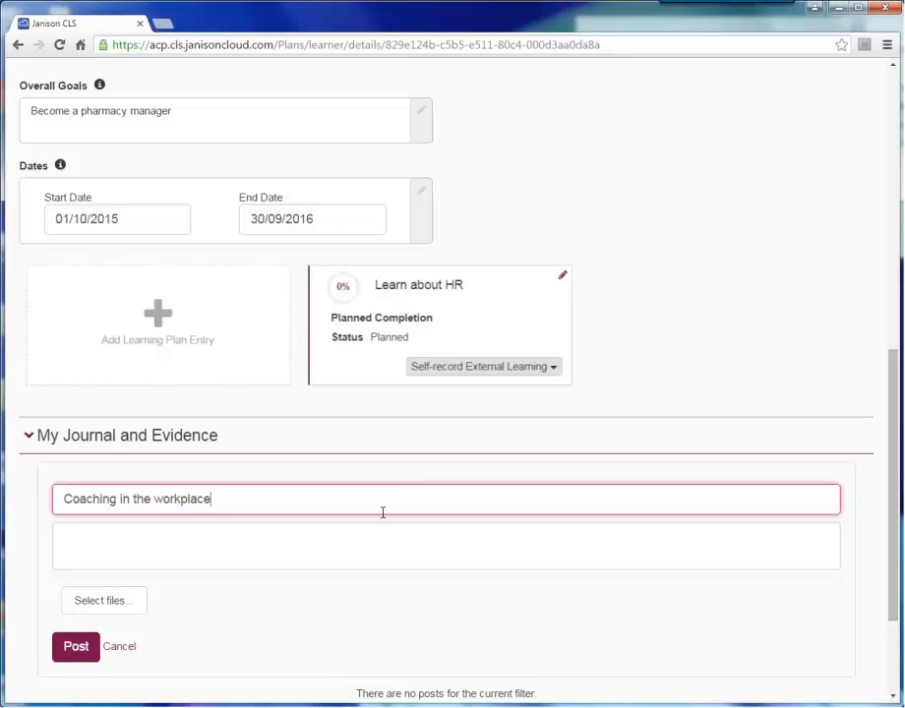
type("Very i")
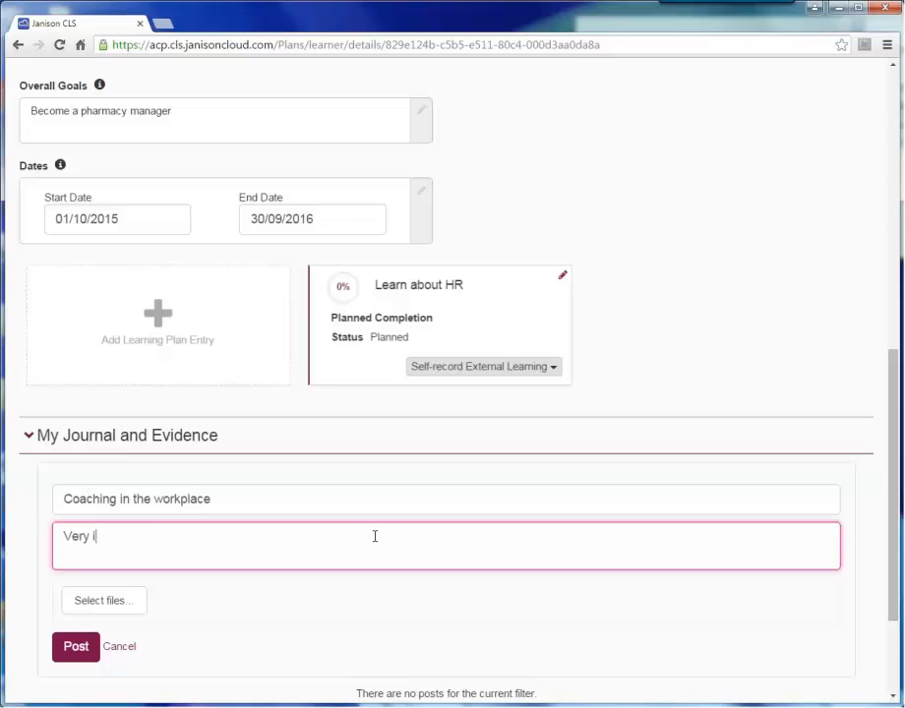
type("nformative")
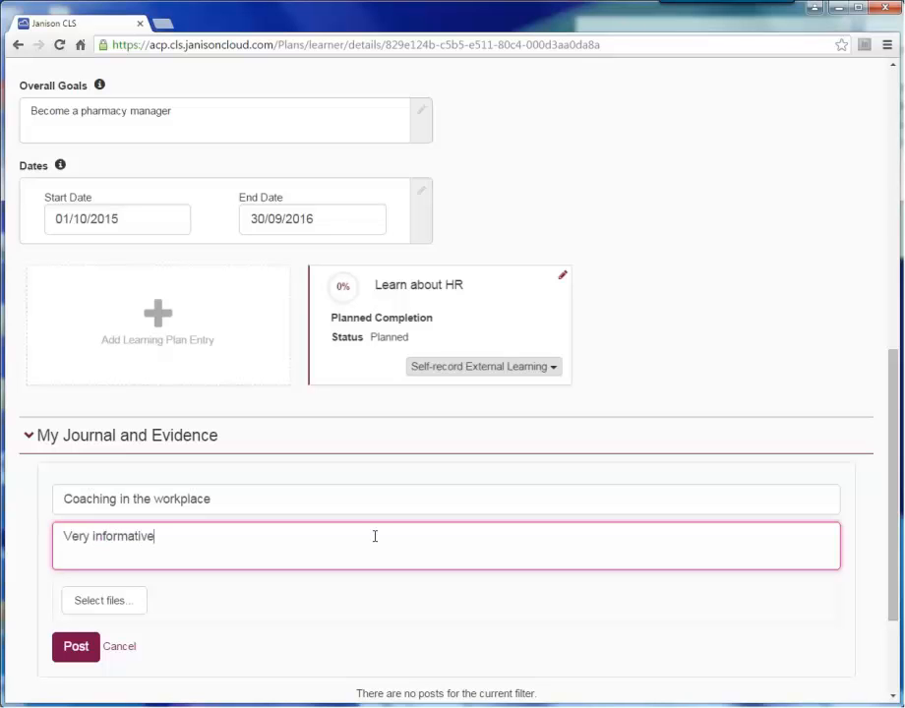
type("Need")
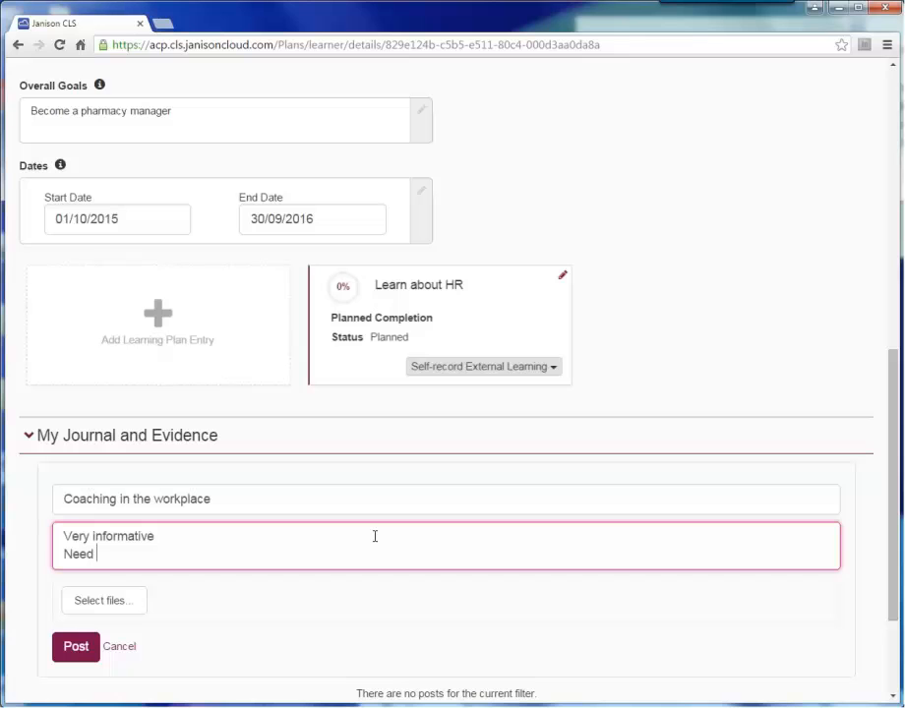
type("to know more")
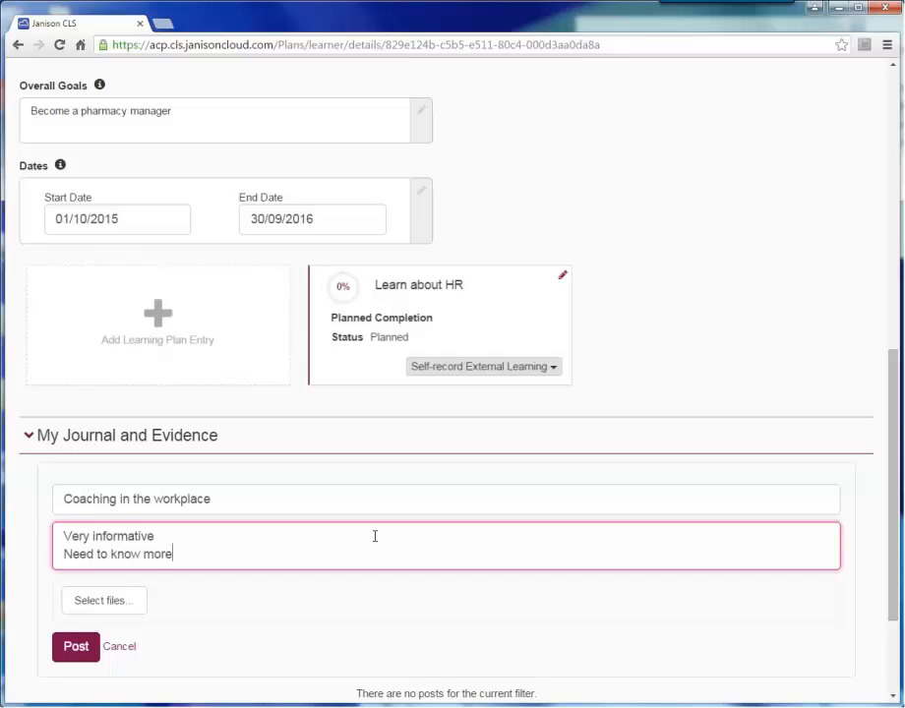
type("about IR")
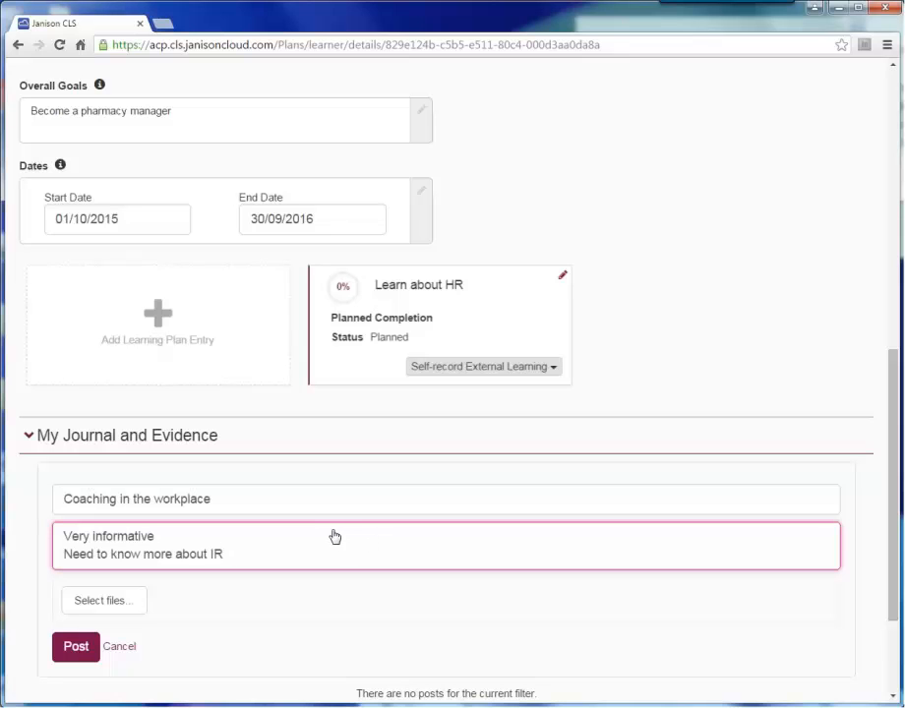
mouse_move(265, 539)
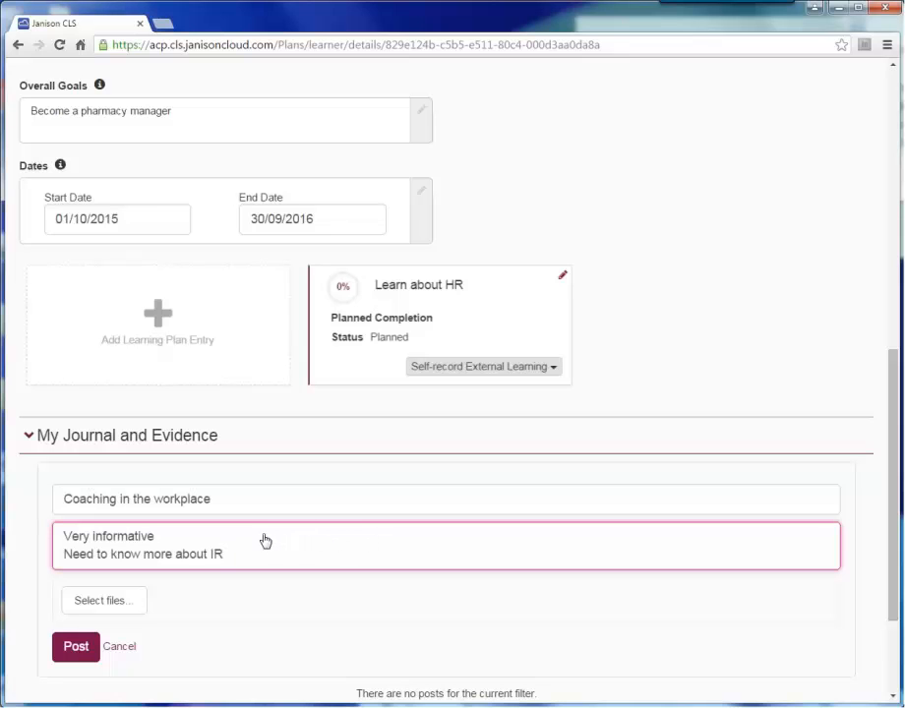
mouse_move(207, 549)
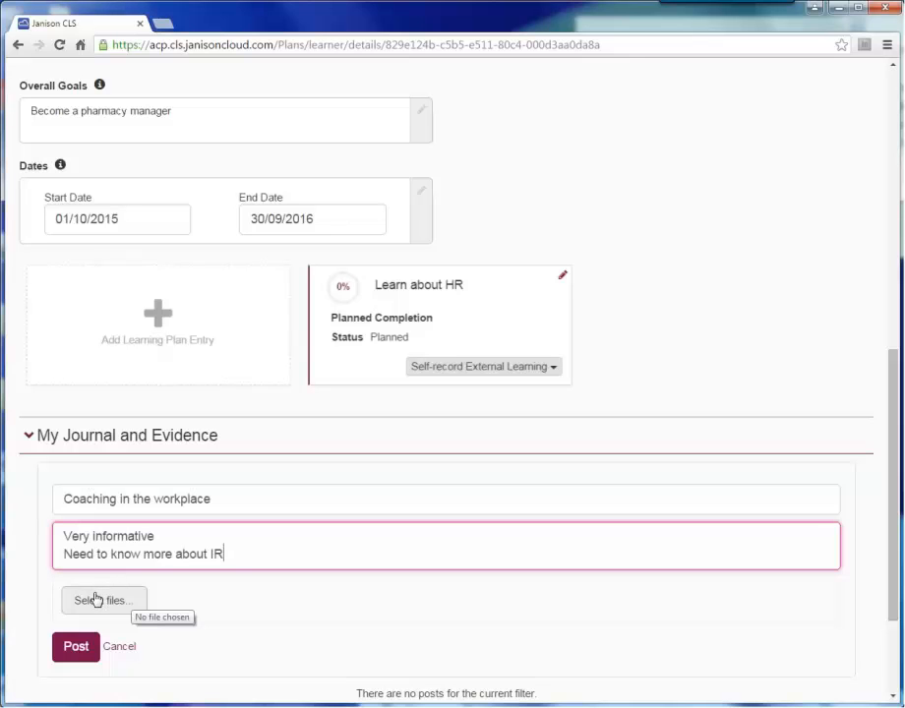
mouse_move(81, 626)
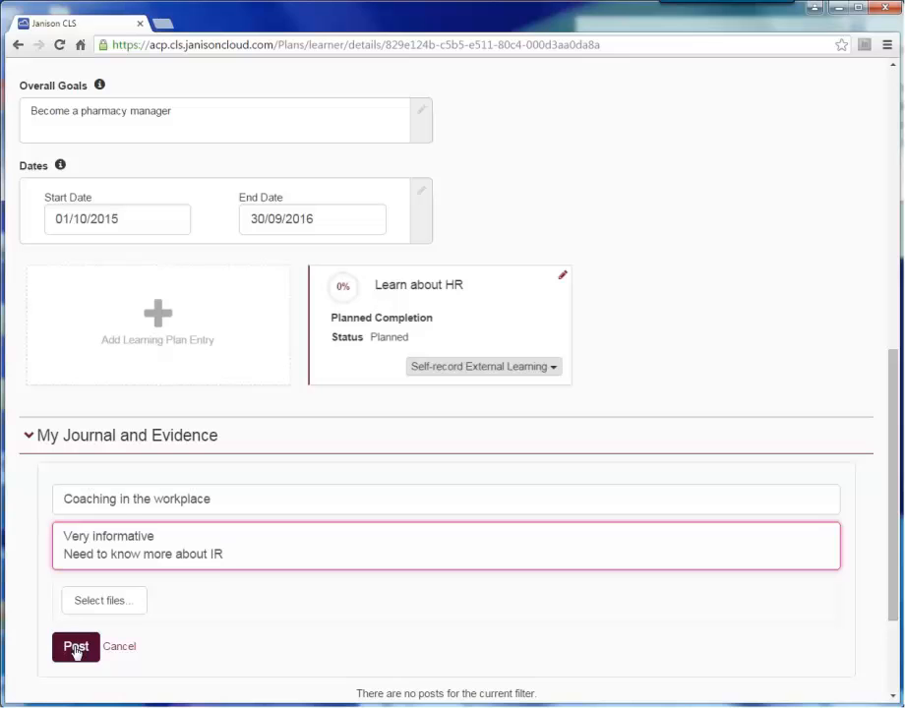
left_click(75, 645)
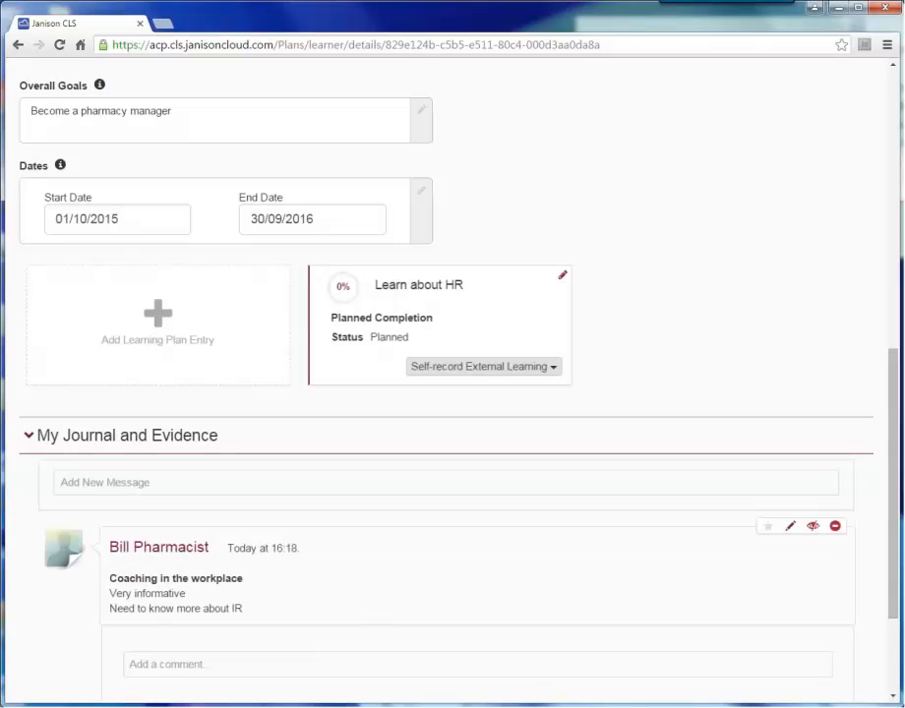
scroll("down", 3)
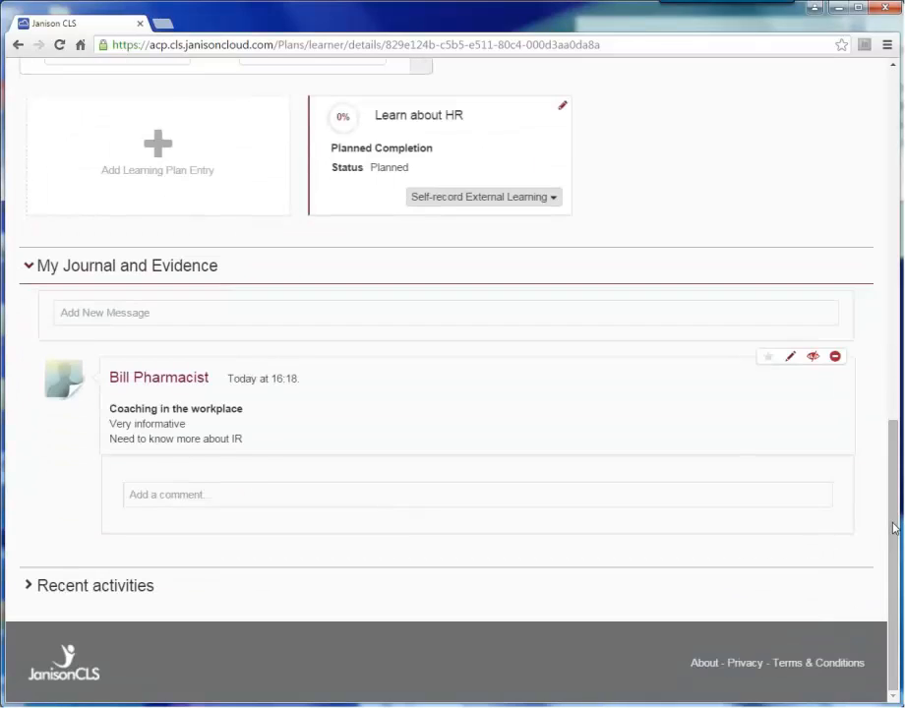